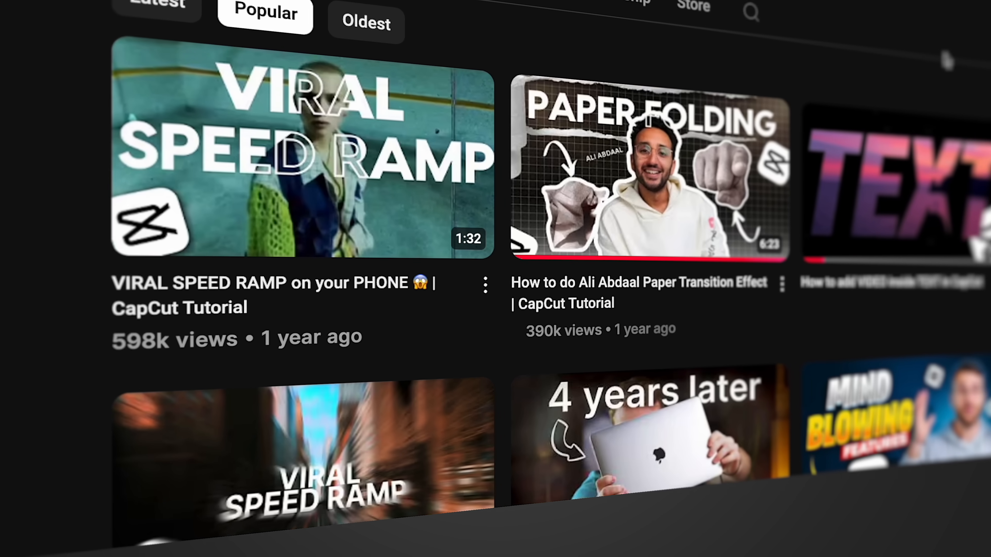
- In Adjustment > HSL, drag Saturation to -100 for the red and other hues while leaving yellow untouched
{"action": "scroll", "scroll_direction": "right", "scroll_amount": 3}
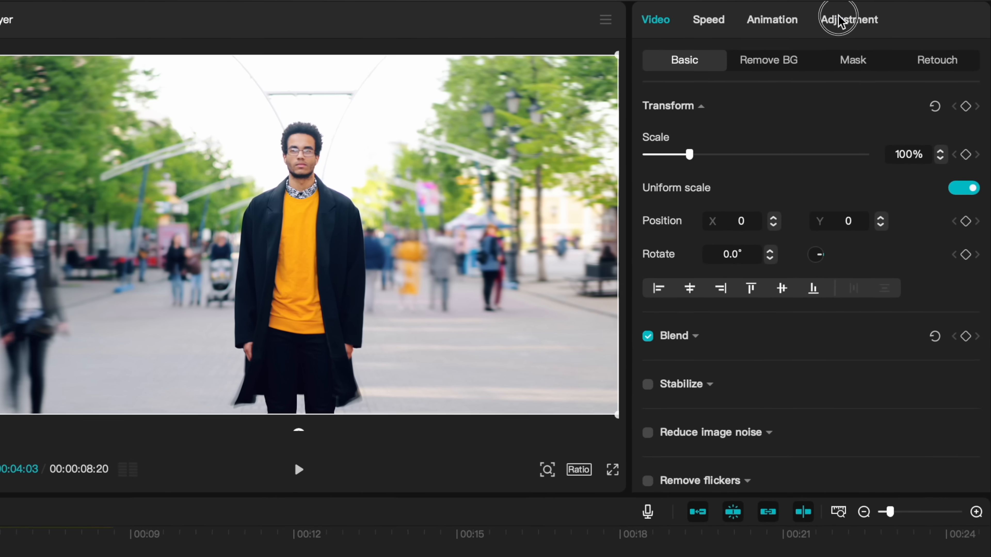
{"action": "left_click", "coordinate": [848, 19]}
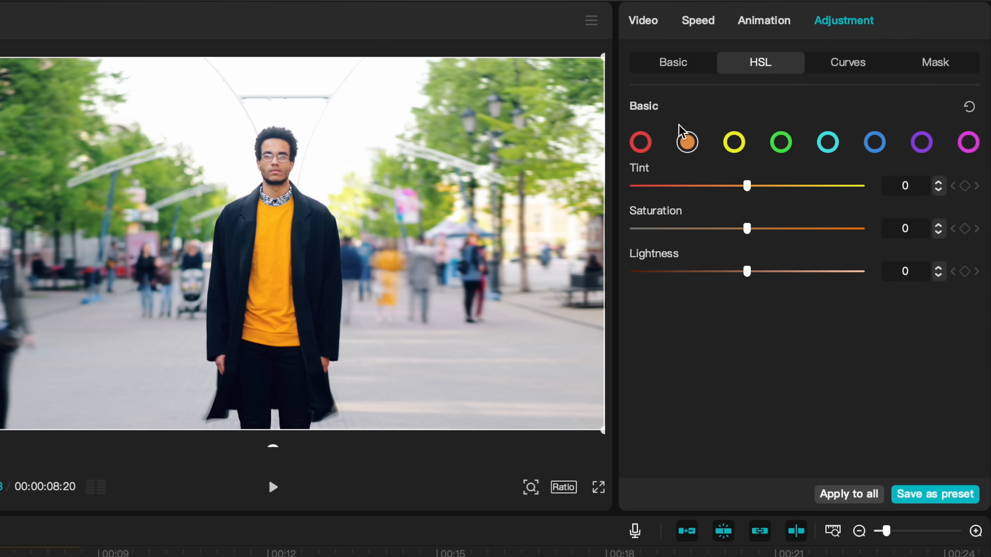
{"action": "left_click", "coordinate": [639, 142]}
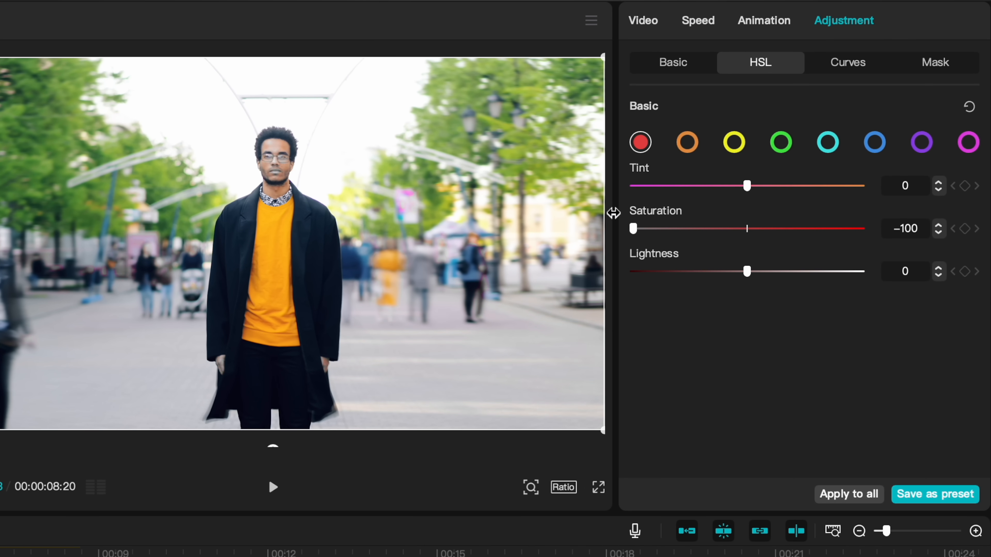
{"action": "left_click", "coordinate": [780, 143]}
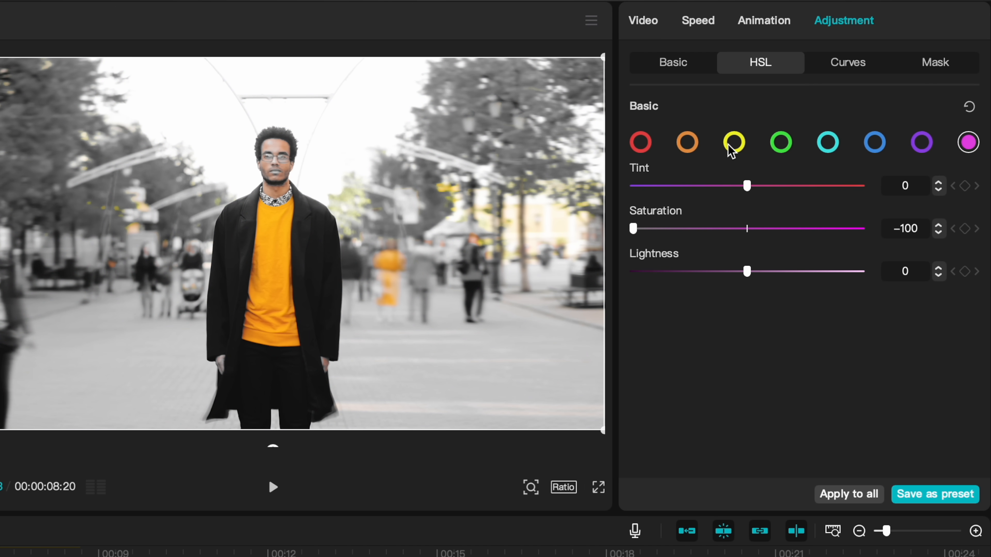
{"action": "left_click", "coordinate": [687, 141]}
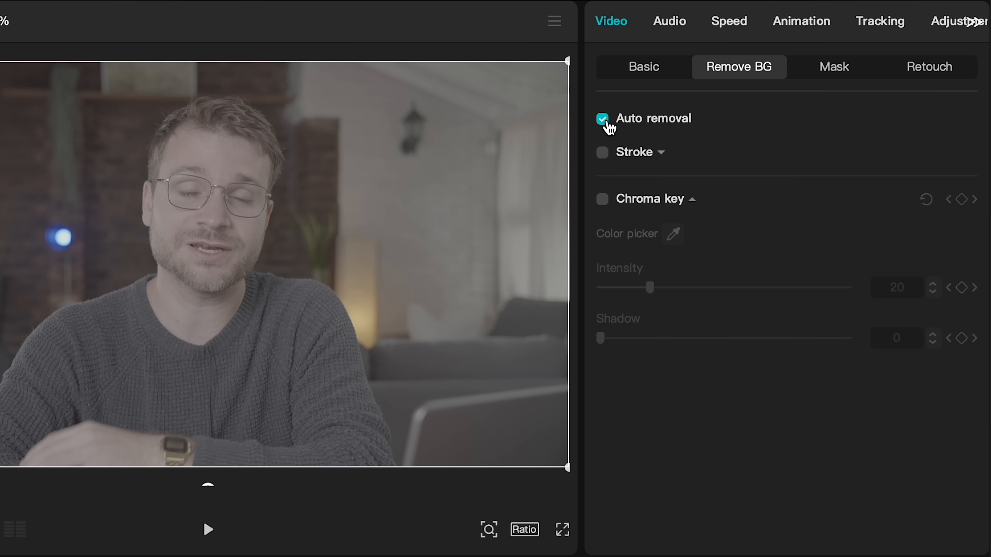
- Enable Auto removal on the top clip and keyframe the TEXT BEHIND title's Scale from 100% to 110%
{"action": "left_click", "coordinate": [602, 119]}
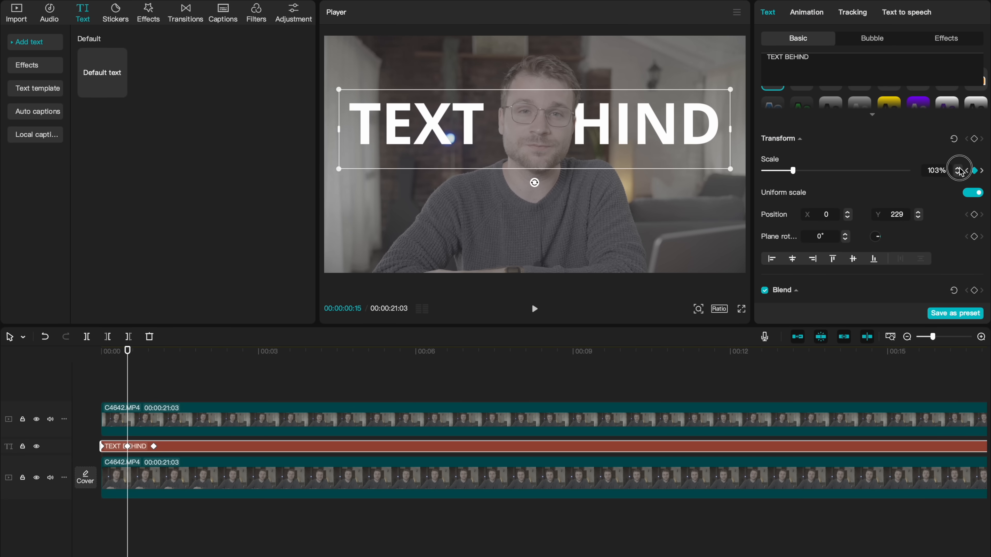
{"action": "left_click", "coordinate": [959, 170]}
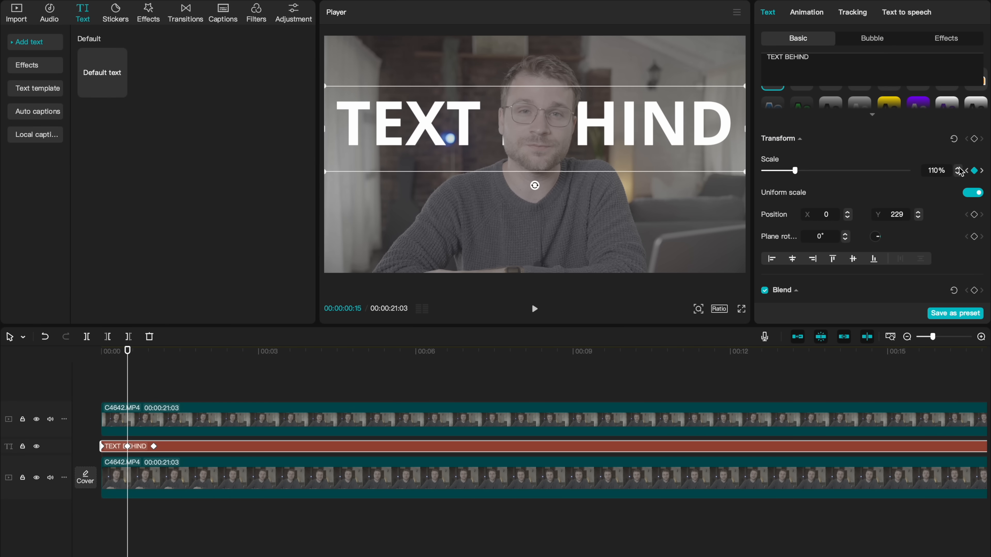
{"action": "left_click", "coordinate": [957, 174]}
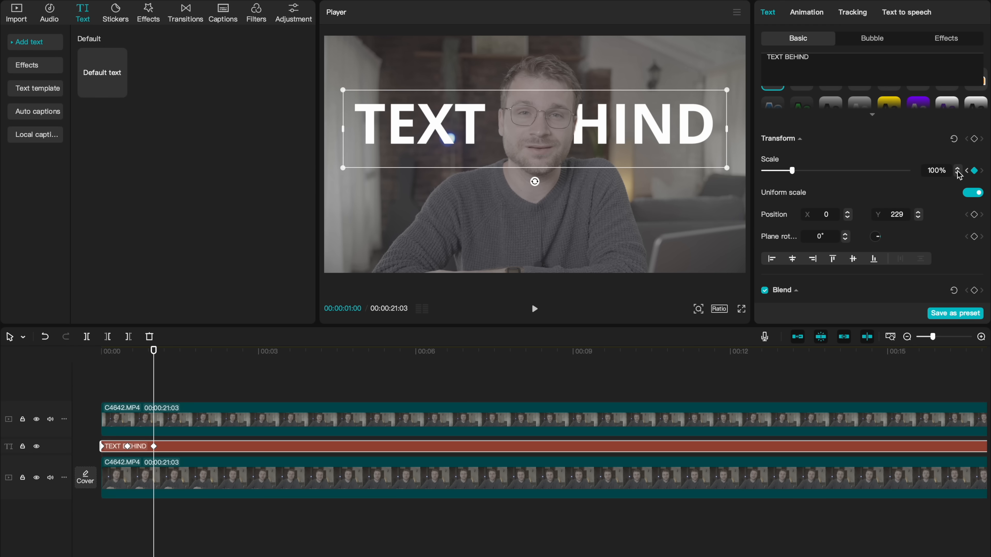
{"action": "left_click", "coordinate": [957, 173]}
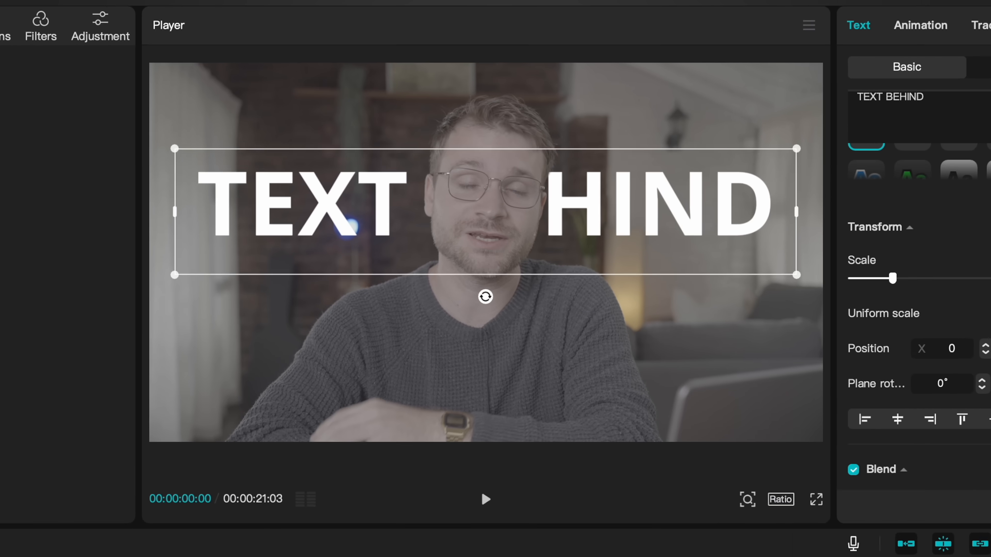
{"action": "left_click", "coordinate": [485, 498]}
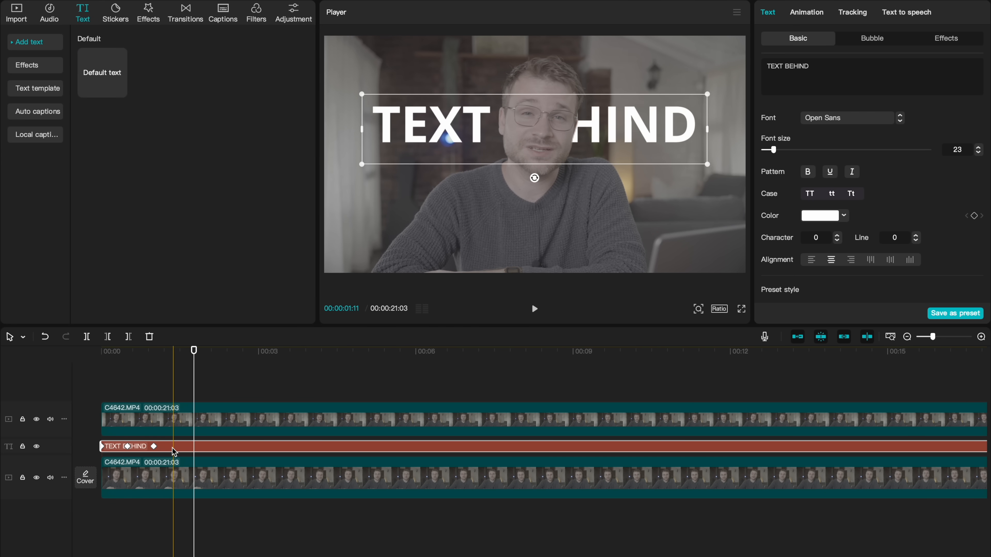
- Apply In and Out animation presets to the TEXT BEHIND title from its clip options
{"action": "right_click", "coordinate": [173, 447]}
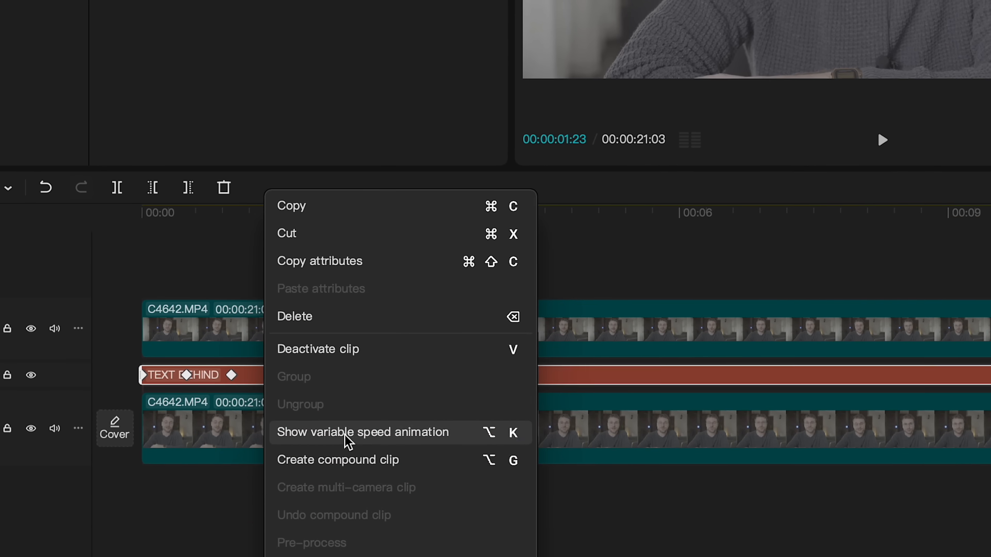
{"action": "left_click", "coordinate": [338, 460]}
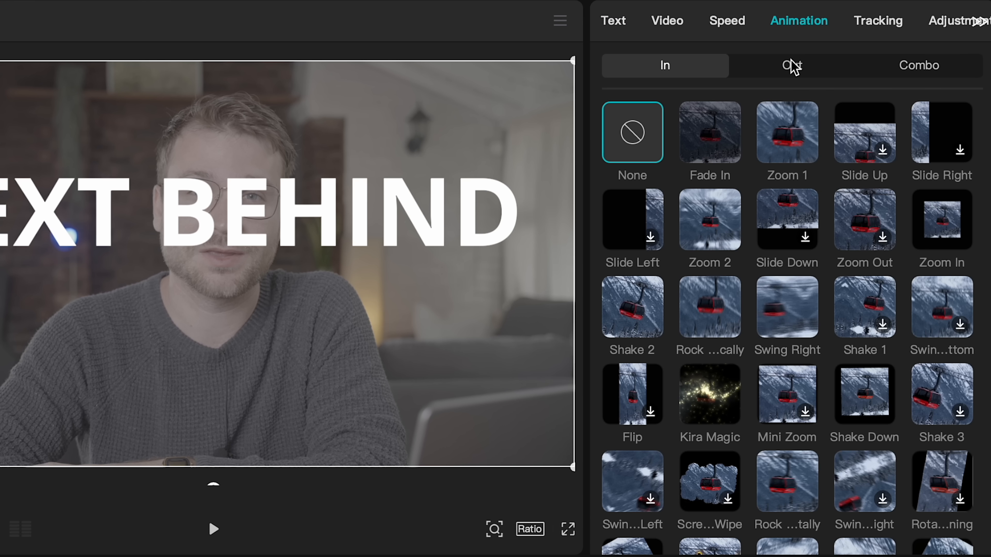
{"action": "left_click", "coordinate": [792, 65]}
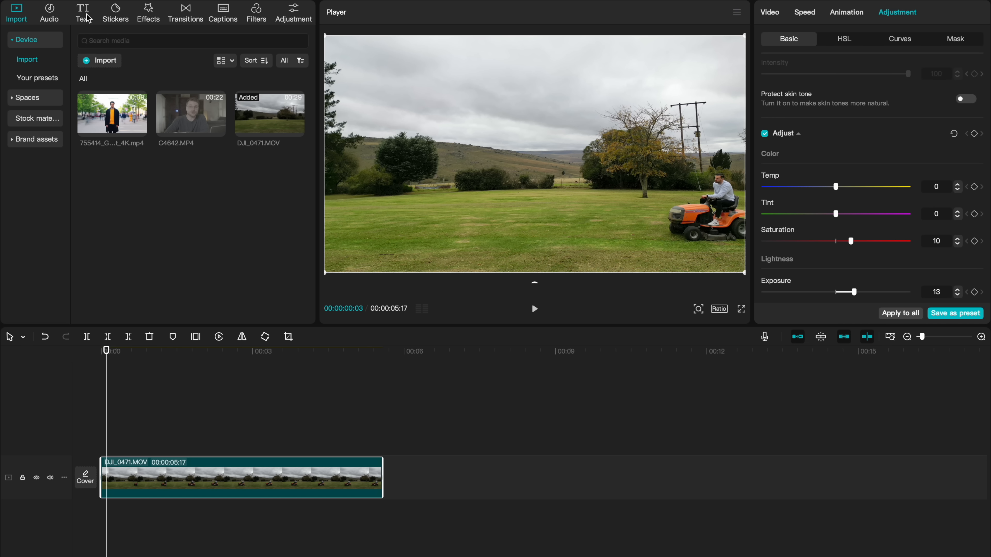
- Add a FARM LIFE title with a text effect, motion-track it to the mower rider and switch off Scale follow
{"action": "left_click", "coordinate": [82, 12]}
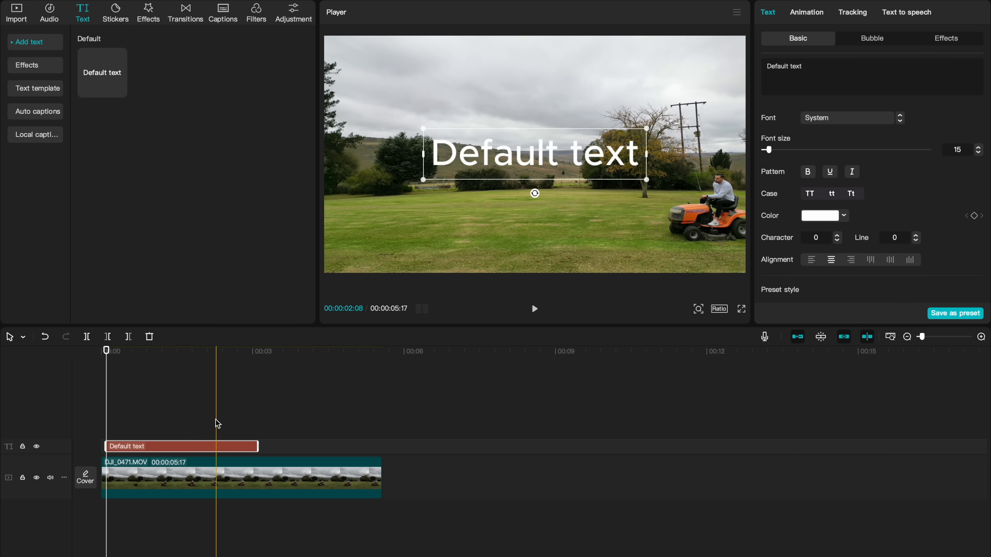
{"action": "left_click", "coordinate": [946, 38]}
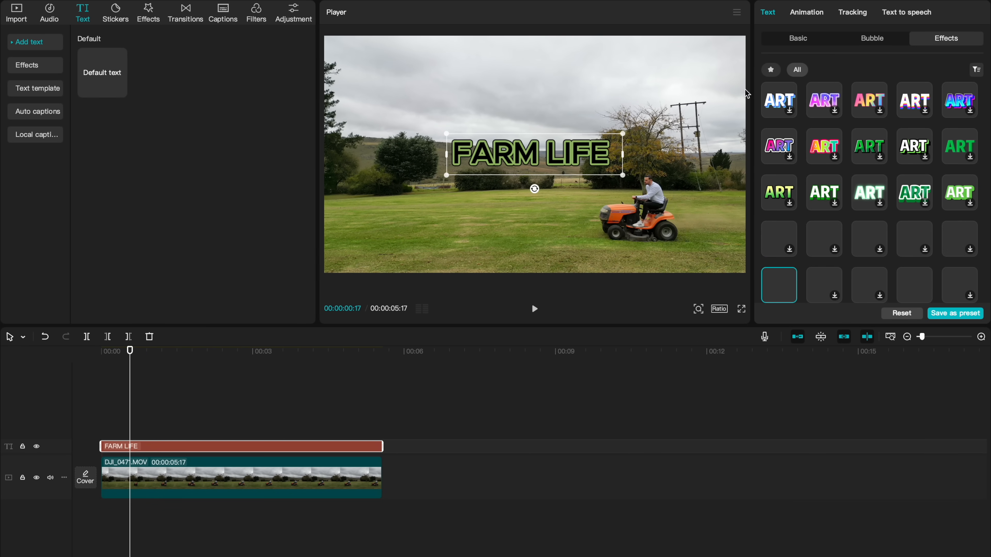
{"action": "left_click", "coordinate": [852, 12]}
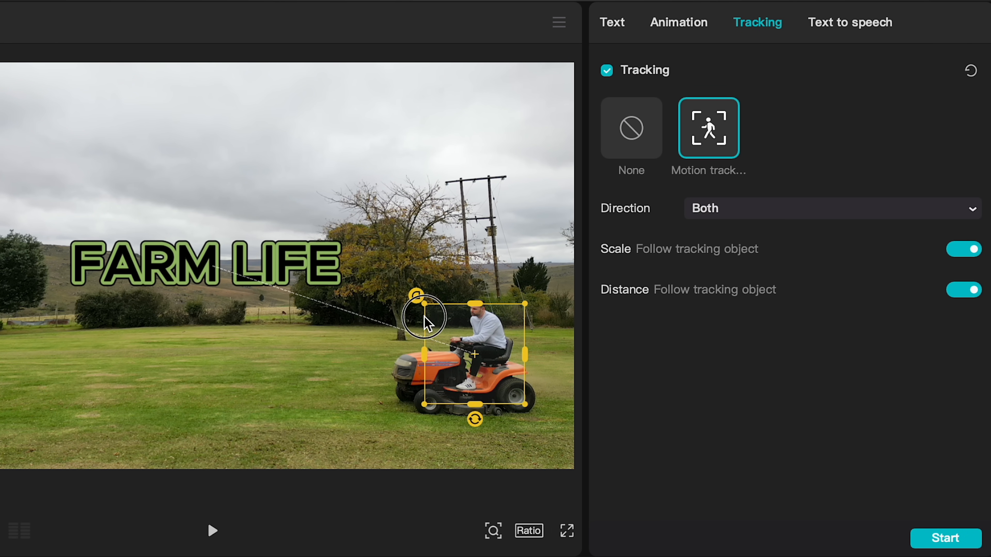
{"action": "left_click", "coordinate": [945, 539]}
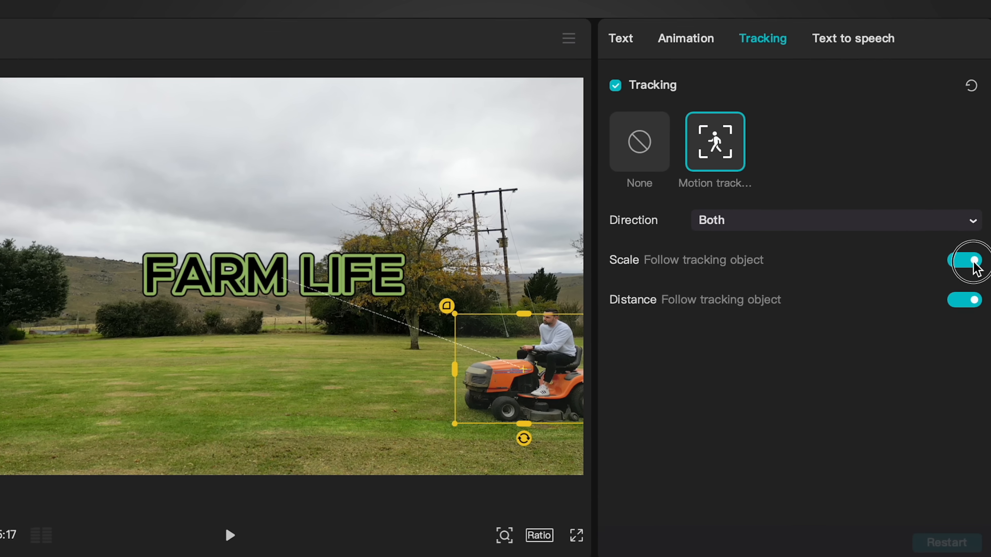
{"action": "left_click", "coordinate": [964, 260]}
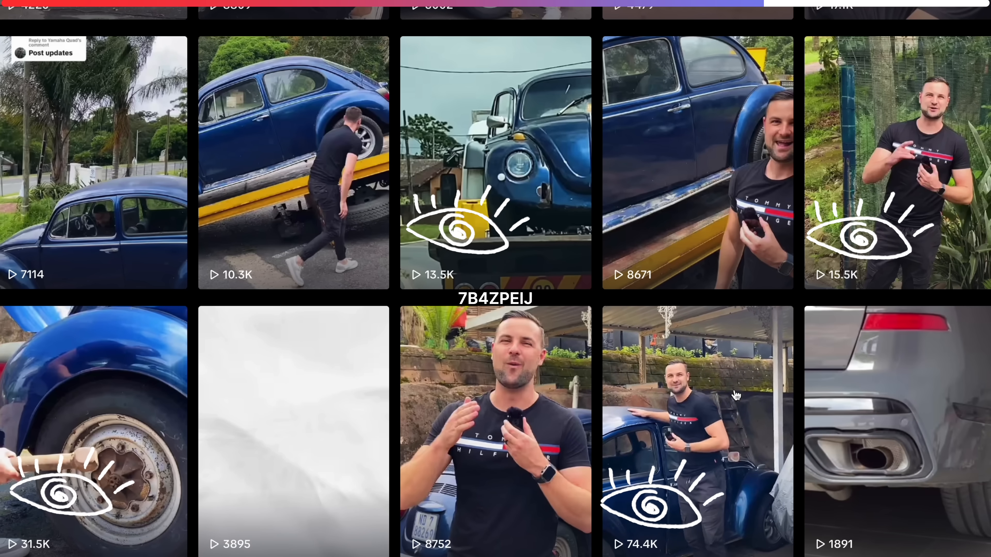
- Open a blue Beetle video from the profile grid
{"action": "left_click", "coordinate": [251, 20]}
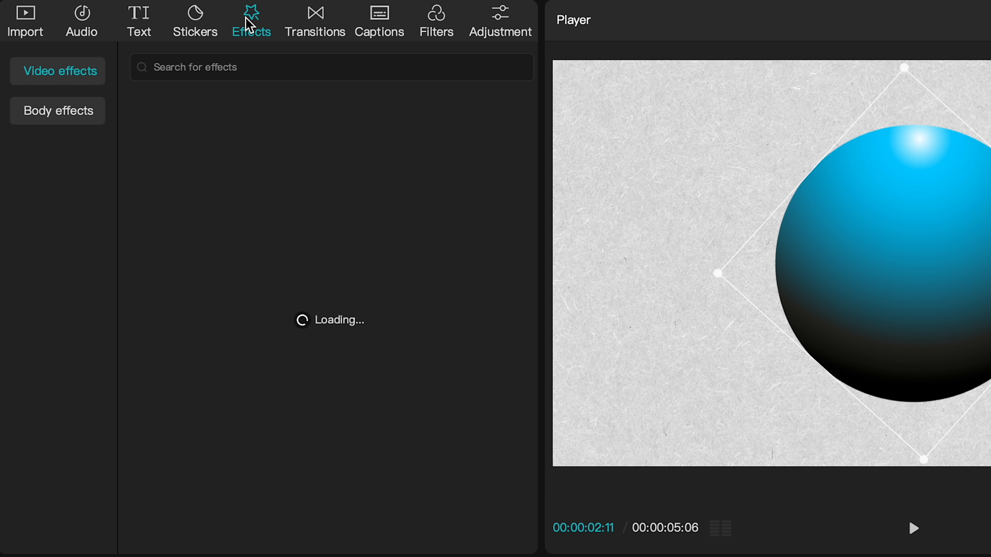
- Search Effects for 'play' and apply Play Pendulum to the compound clip with Strength 11 and Speed 12
{"action": "type", "text": "play"}
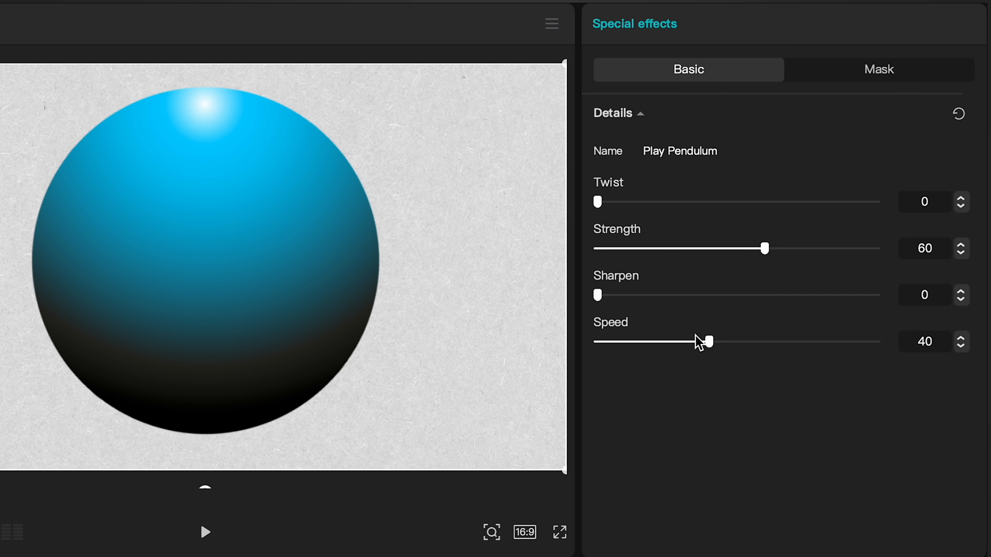
{"action": "mouse_move", "coordinate": [765, 241]}
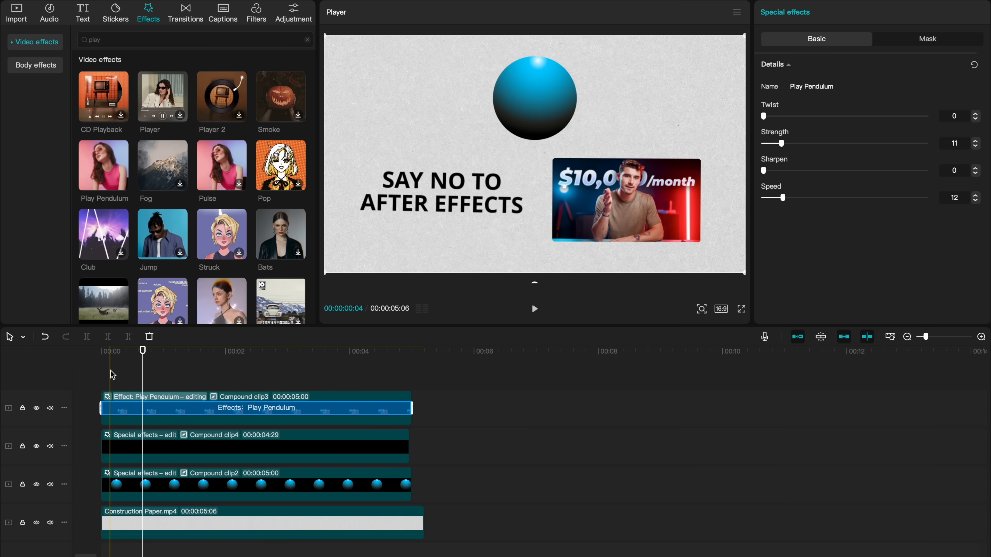
{"action": "left_click", "coordinate": [740, 309]}
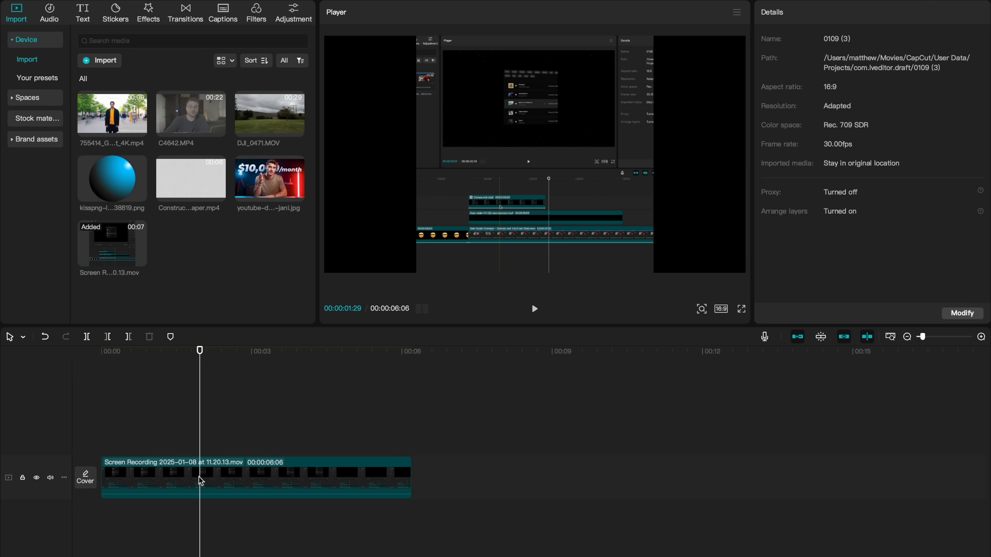
- Apply a 3D perspective Combo animation to the selected screen recording clip
{"action": "left_click", "coordinate": [826, 17]}
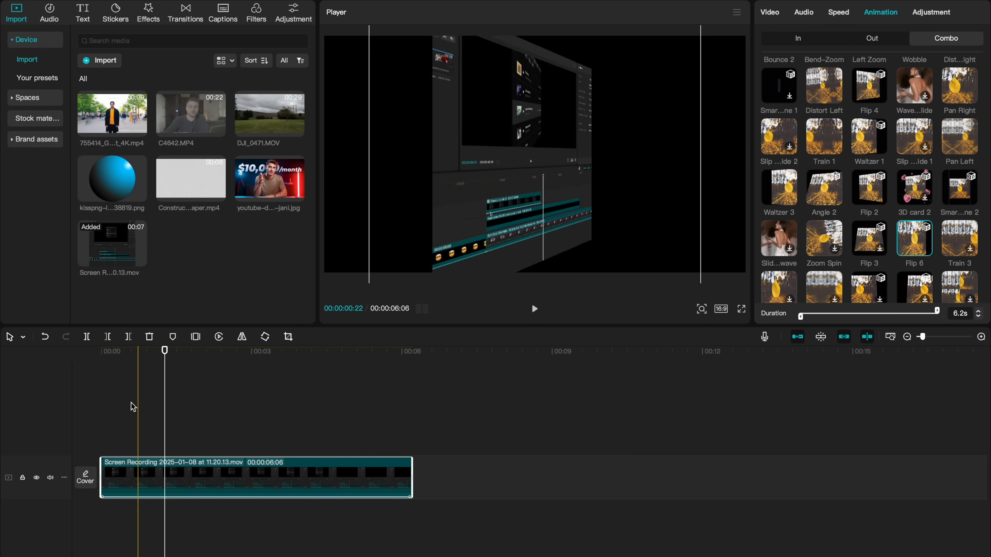
{"action": "left_click", "coordinate": [534, 309]}
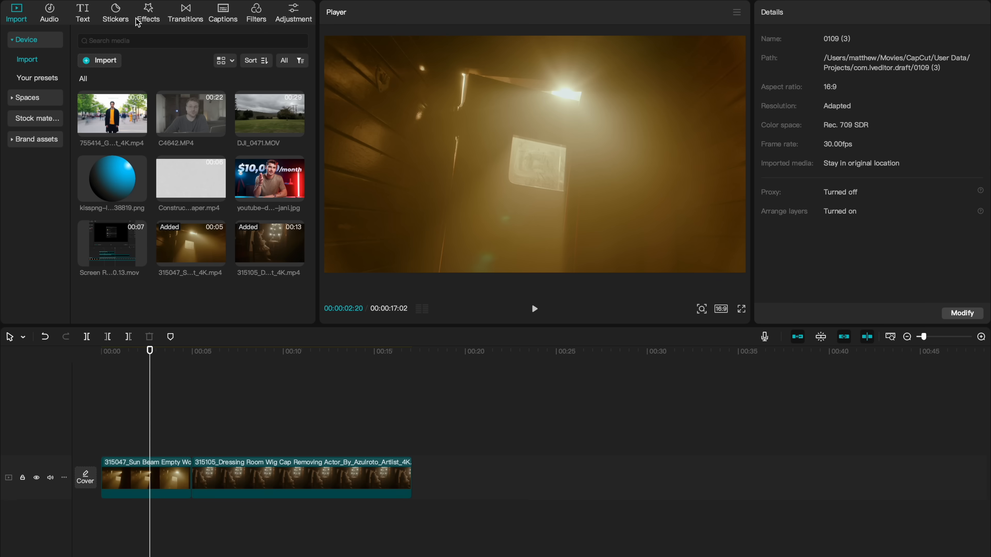
- Add the Movie letterbox effect across both clips and reframe the dressing-room clip within the bars
{"action": "left_click", "coordinate": [147, 12]}
{"action": "type", "text": "movie"}
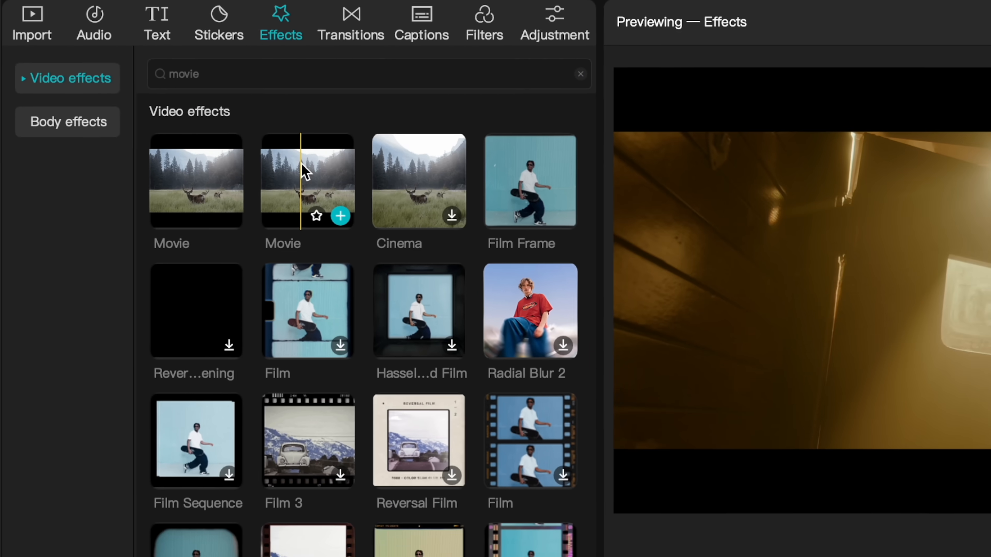
{"action": "left_click", "coordinate": [340, 216]}
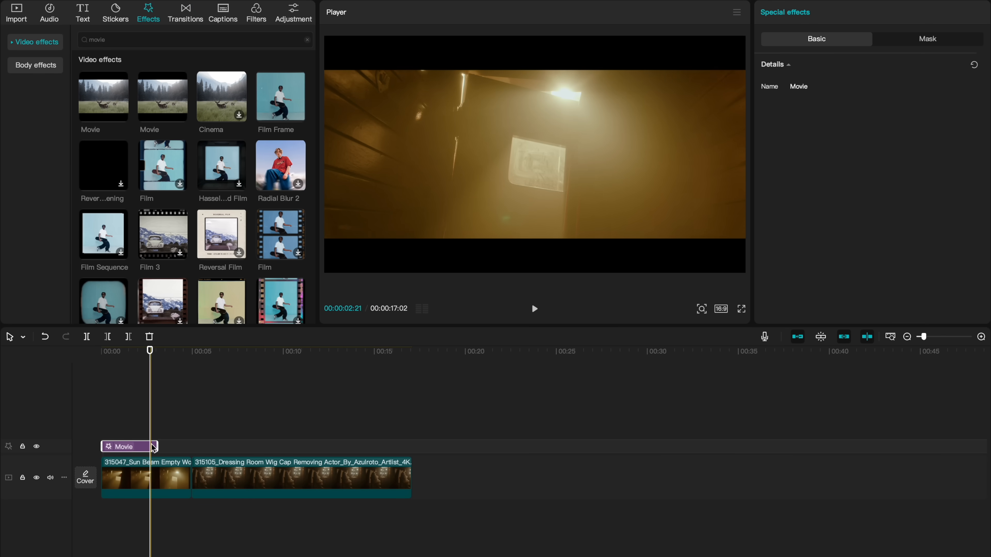
{"action": "left_click", "coordinate": [301, 476]}
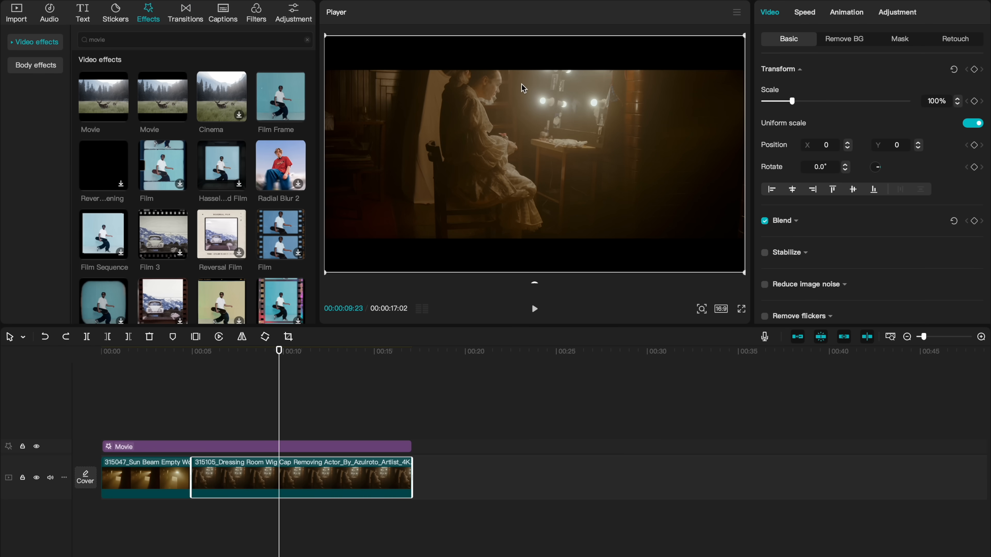
{"action": "mouse_move", "coordinate": [477, 82]}
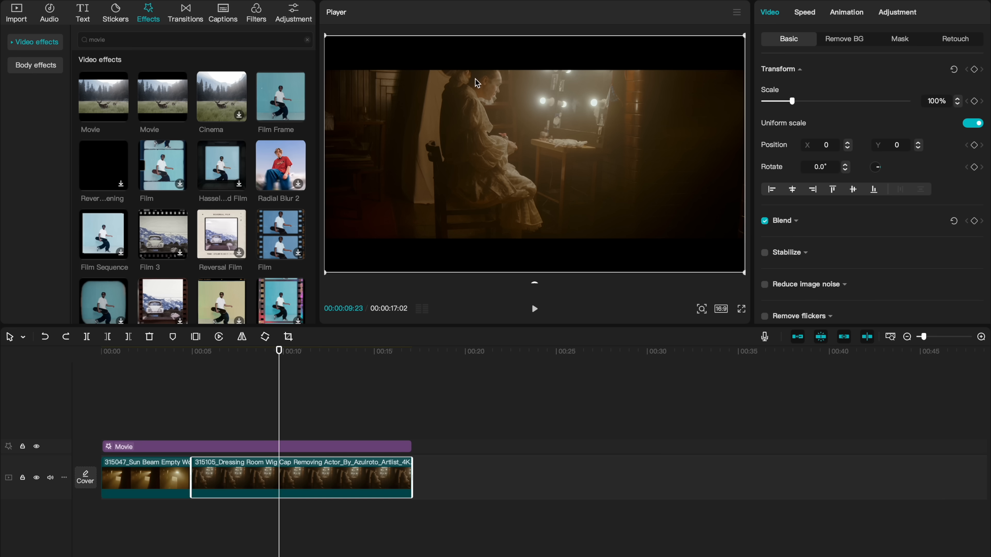
{"action": "left_click", "coordinate": [741, 309]}
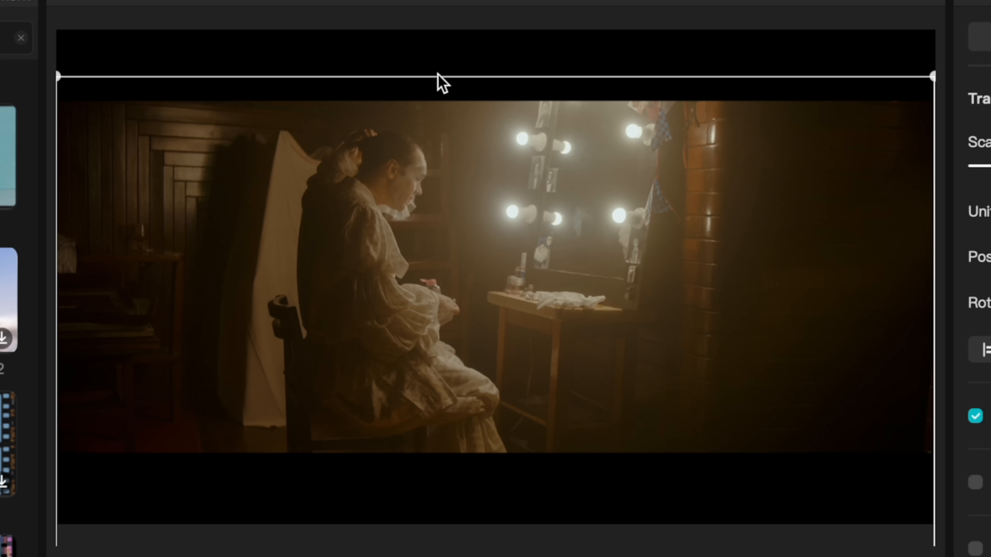
{"action": "left_click", "coordinate": [456, 127]}
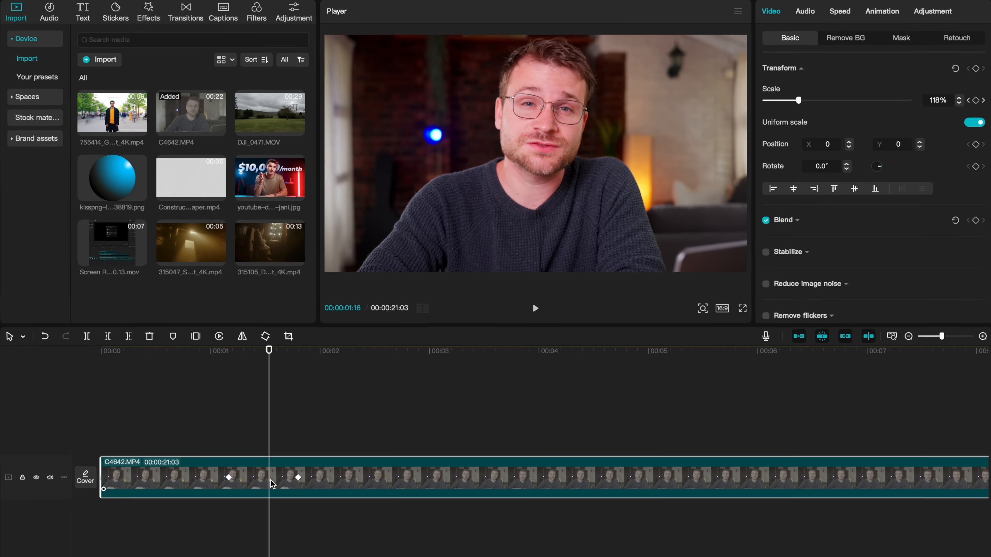
- Show the keyframe graph and apply an ease curve to the clip's Scale segment
{"action": "right_click", "coordinate": [270, 485]}
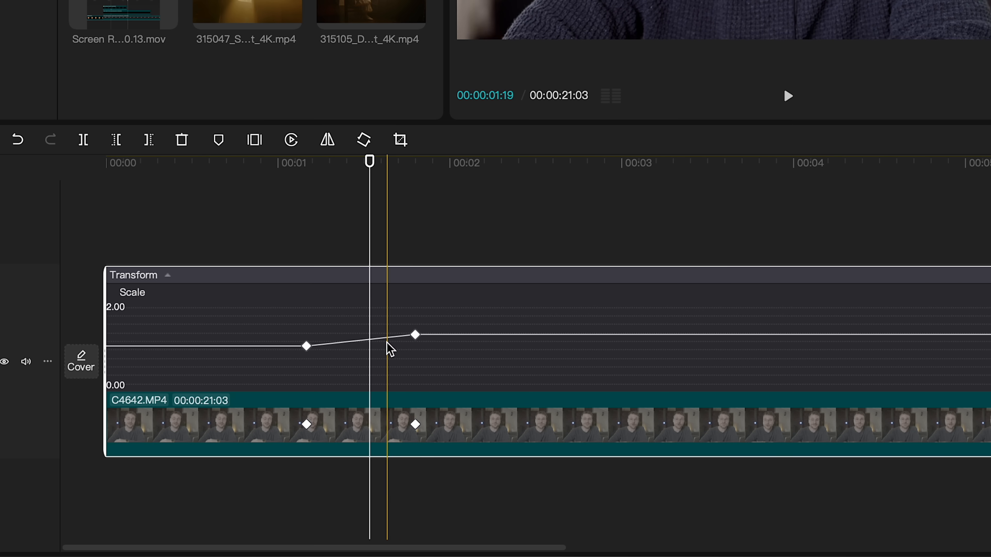
{"action": "left_click", "coordinate": [414, 335]}
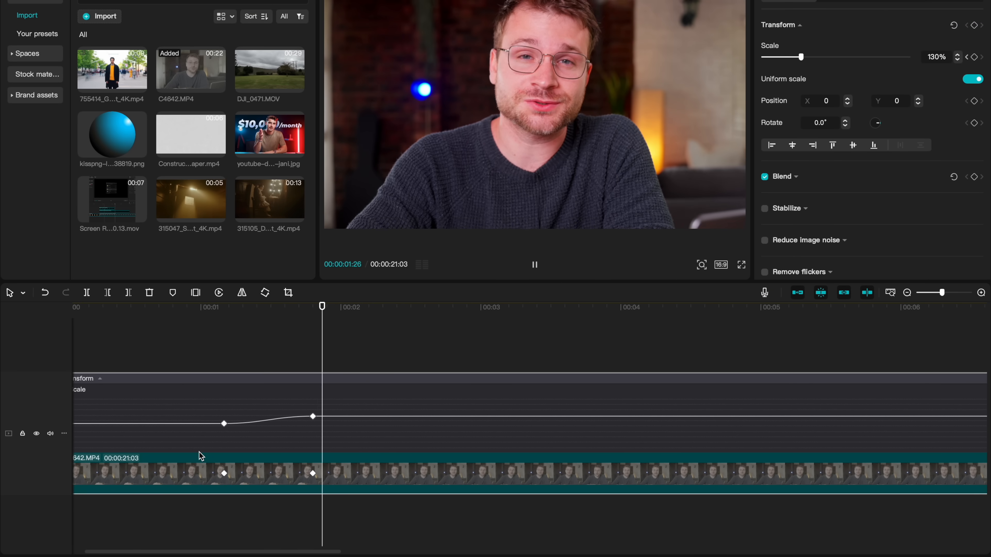
{"action": "left_click", "coordinate": [534, 264]}
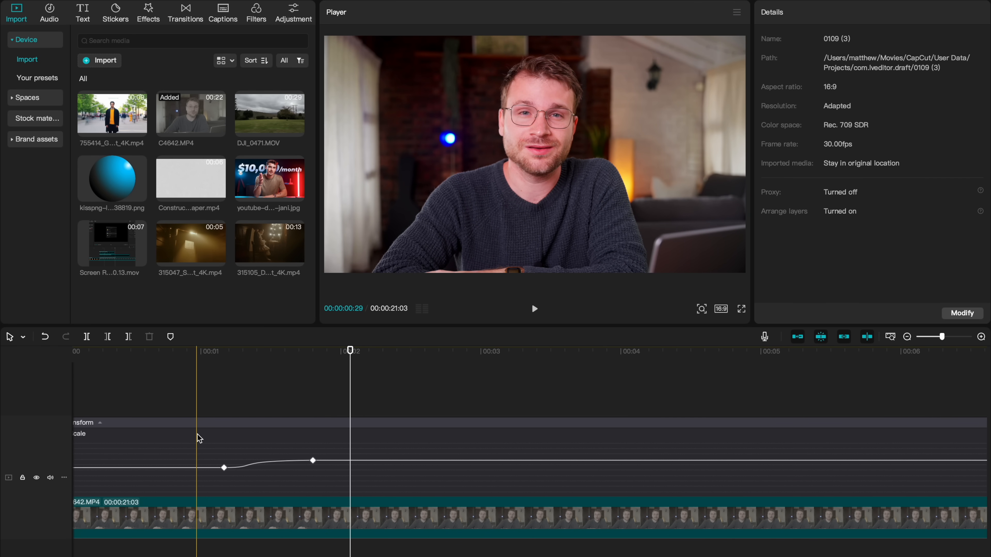
{"action": "left_click", "coordinate": [534, 309]}
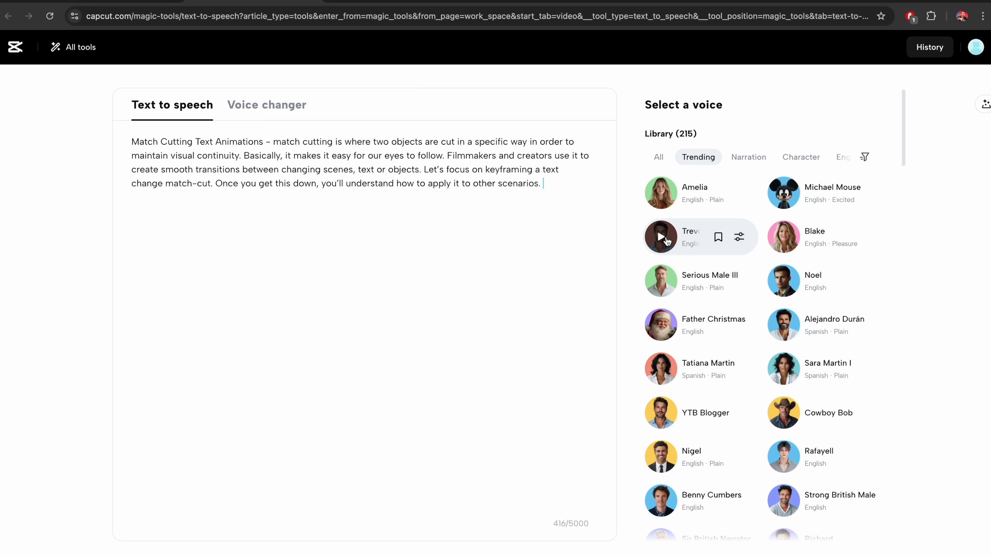
- Preview the Trevor voice for the match-cutting script and stop the preview
{"action": "left_click", "coordinate": [661, 238]}
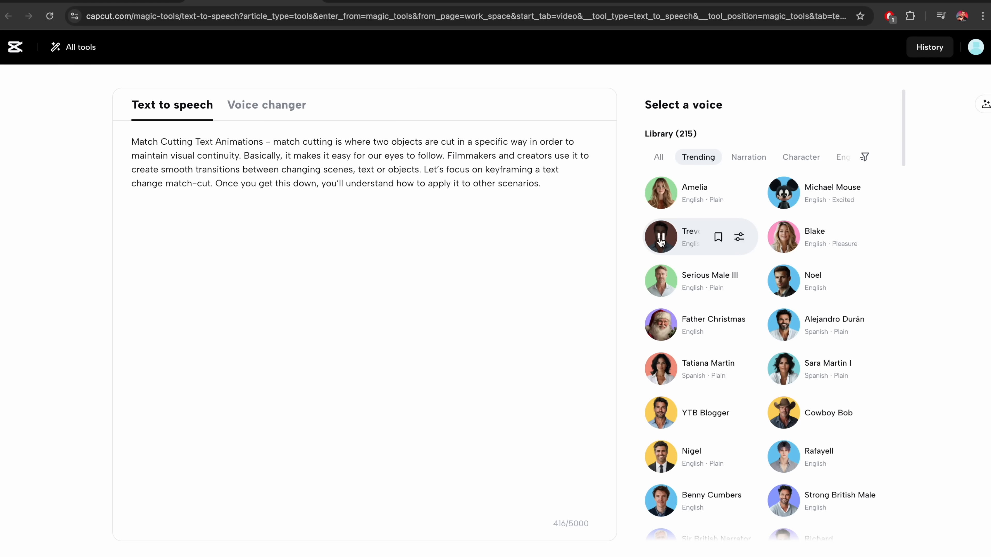
{"action": "left_click", "coordinate": [718, 530]}
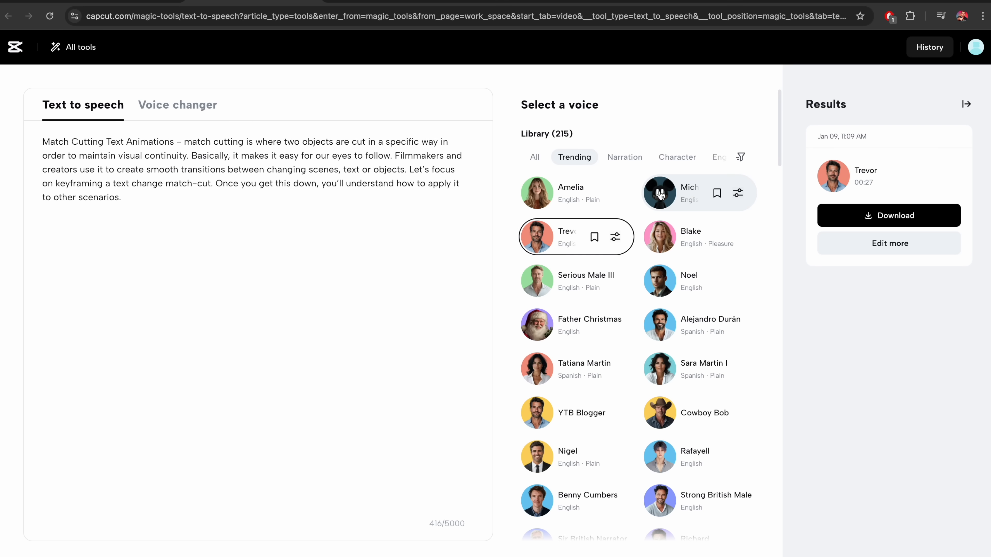
{"action": "mouse_move", "coordinate": [660, 237]}
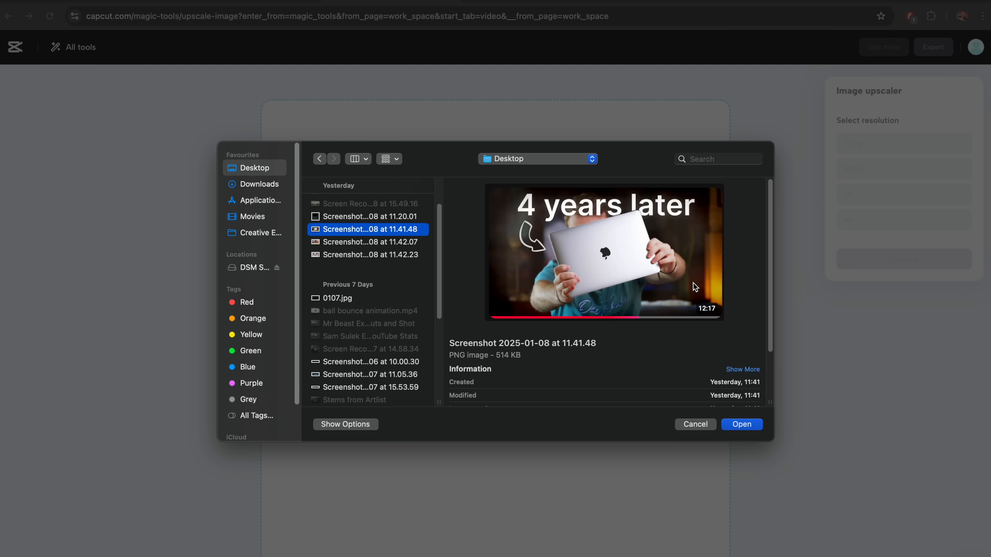
- Load the '4 years later' screenshot into the Image upscaler and choose 4k resolution
{"action": "left_click", "coordinate": [741, 424]}
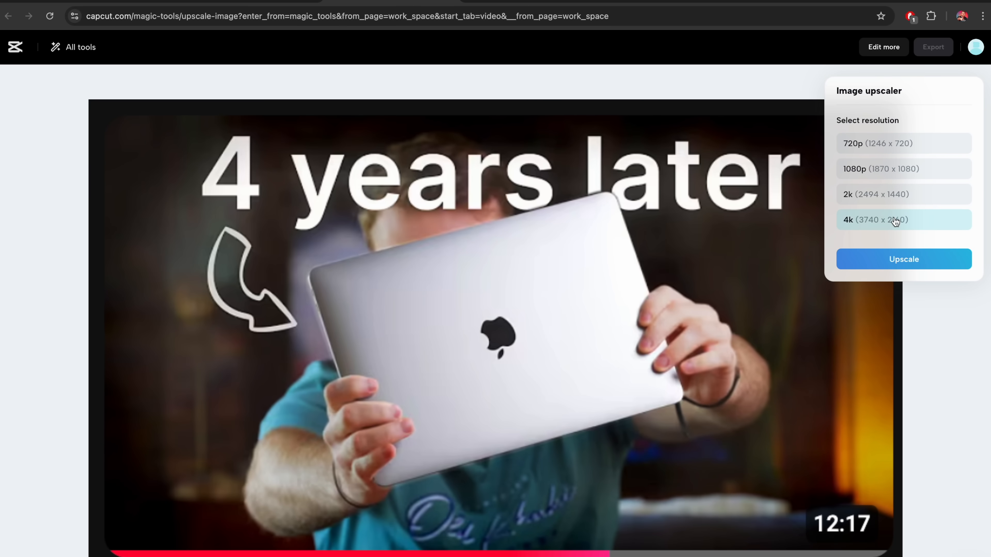
{"action": "left_click", "coordinate": [903, 259]}
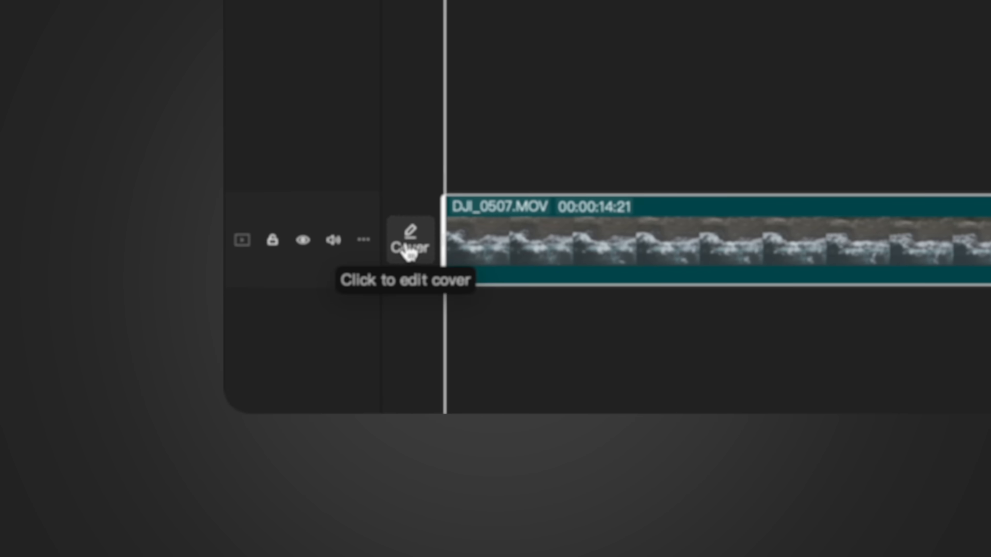
- Apply the Gaming 'BOOOOM' screaming-face template as the ocean project's cover and save it
{"action": "left_click", "coordinate": [409, 240]}
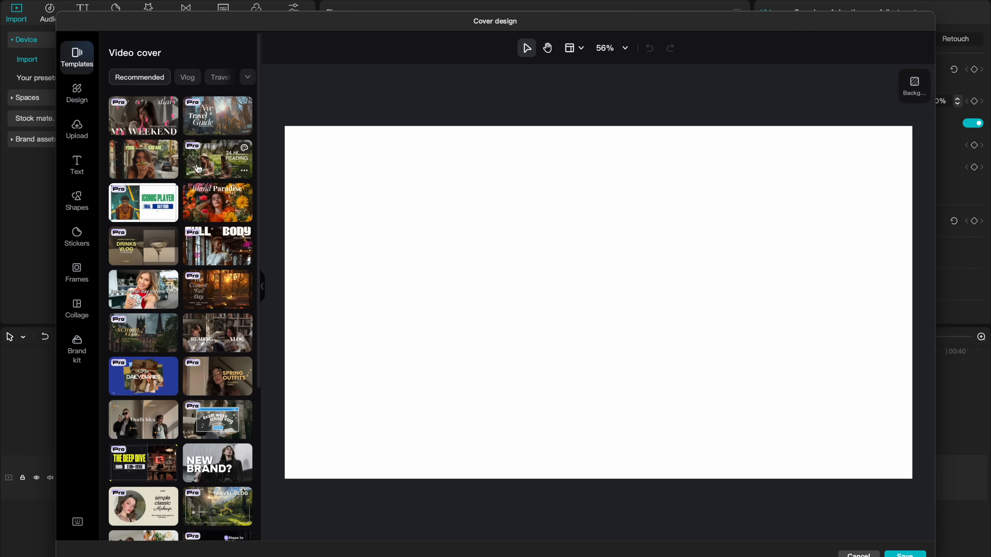
{"action": "mouse_move", "coordinate": [142, 160]}
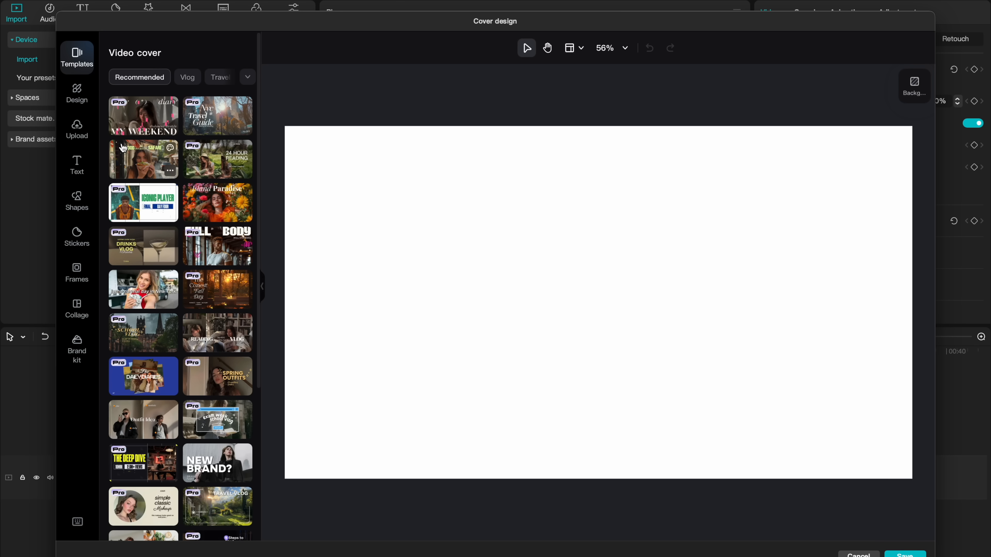
{"action": "mouse_move", "coordinate": [160, 334]}
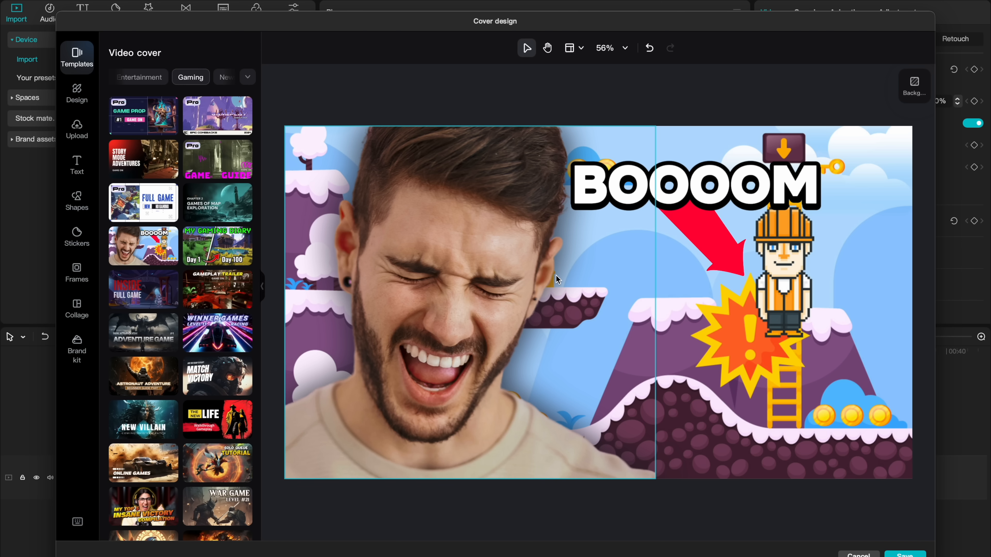
{"action": "left_click", "coordinate": [531, 297]}
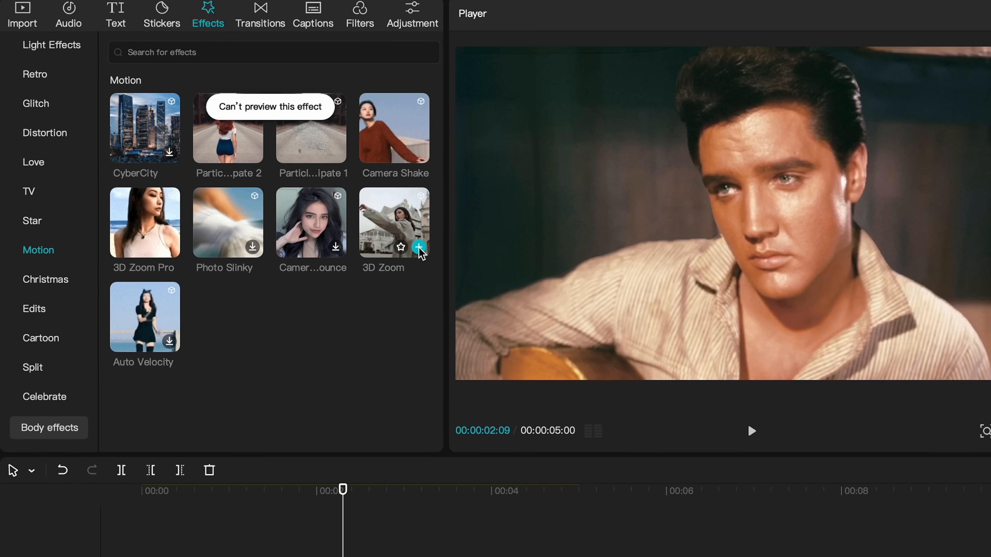
- Apply the 3D Zoom motion effect to the portrait photo clip for depth movement
{"action": "left_click", "coordinate": [419, 247]}
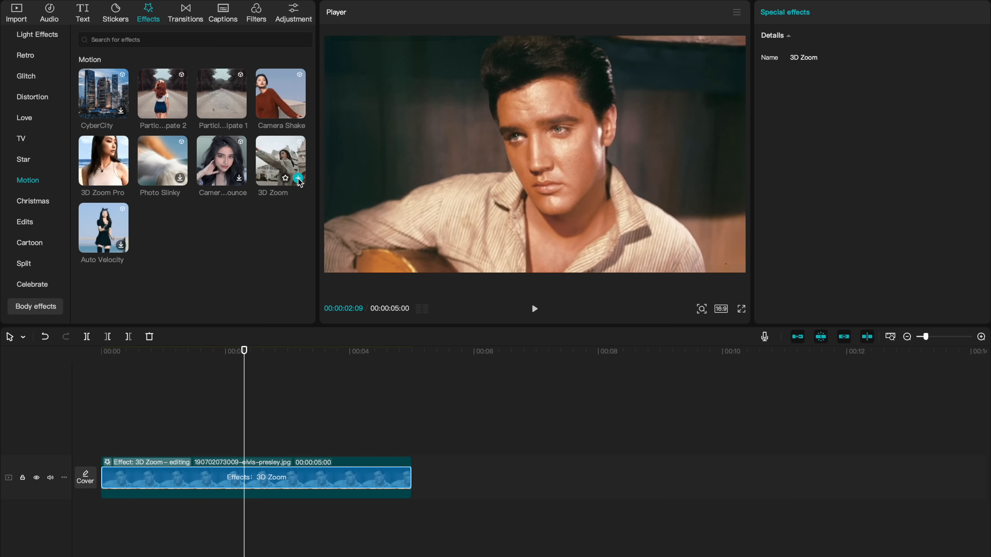
{"action": "left_click", "coordinate": [534, 309]}
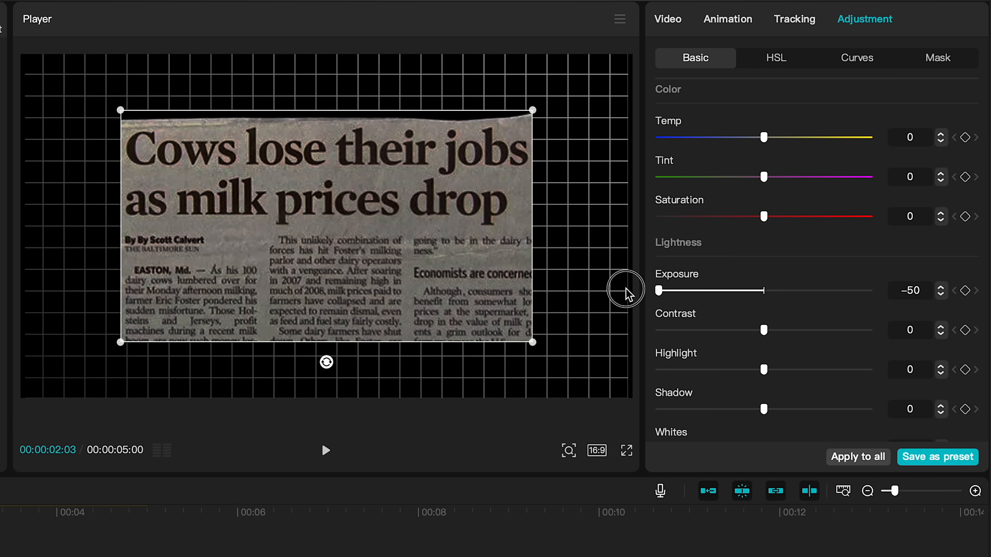
- Darken the newspaper clipping, duplicate it and mask the headline with a Rectangle mask
{"action": "left_click", "coordinate": [667, 19]}
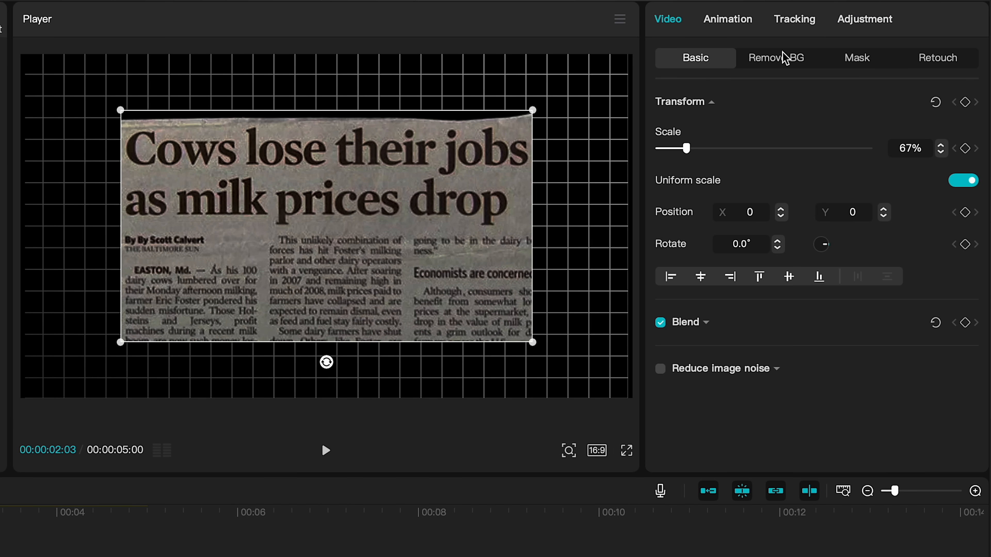
{"action": "left_click", "coordinate": [861, 56]}
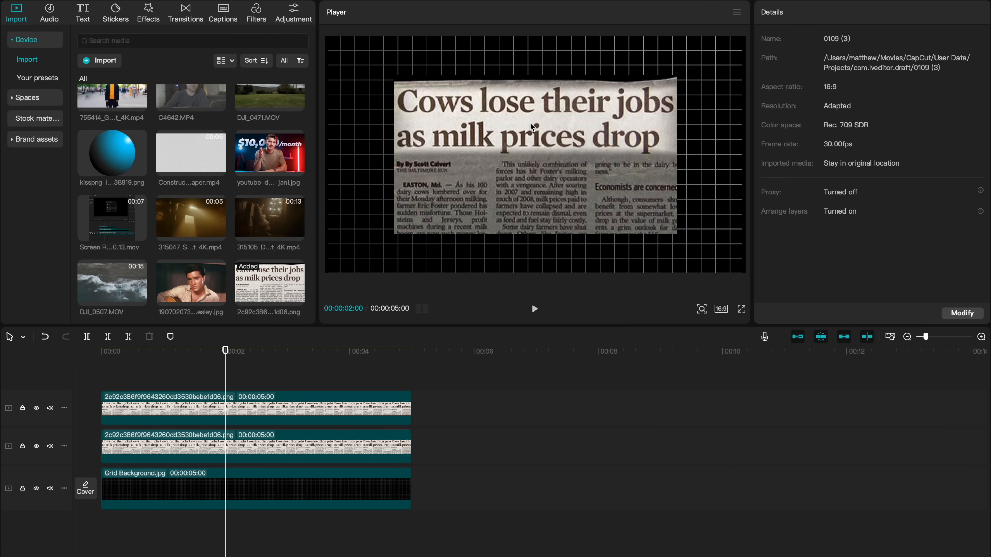
{"action": "left_click", "coordinate": [101, 352]}
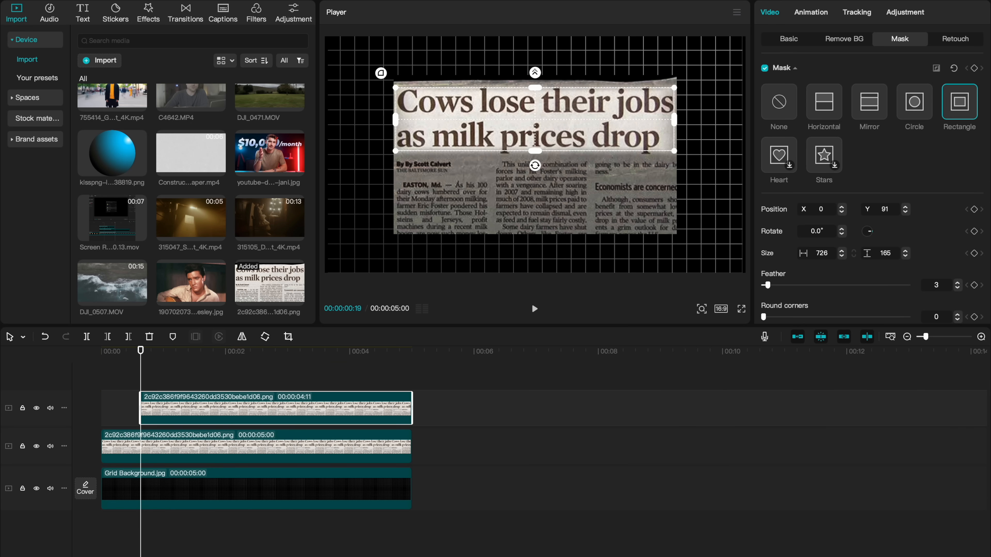
- Give the top clipping layer a fade-in and merge both layers into a compound clip with a zooming combo animation
{"action": "left_click", "coordinate": [811, 12]}
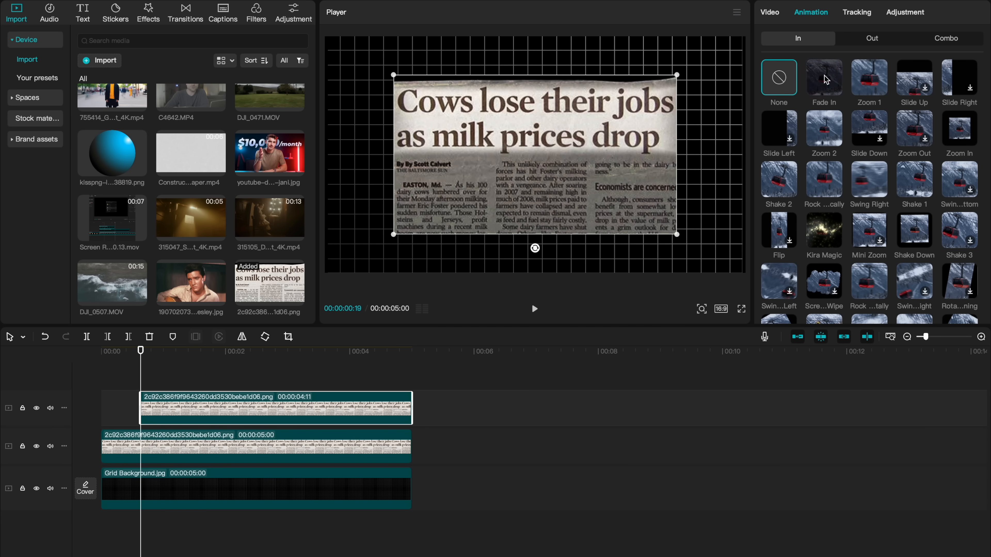
{"action": "left_click", "coordinate": [824, 79]}
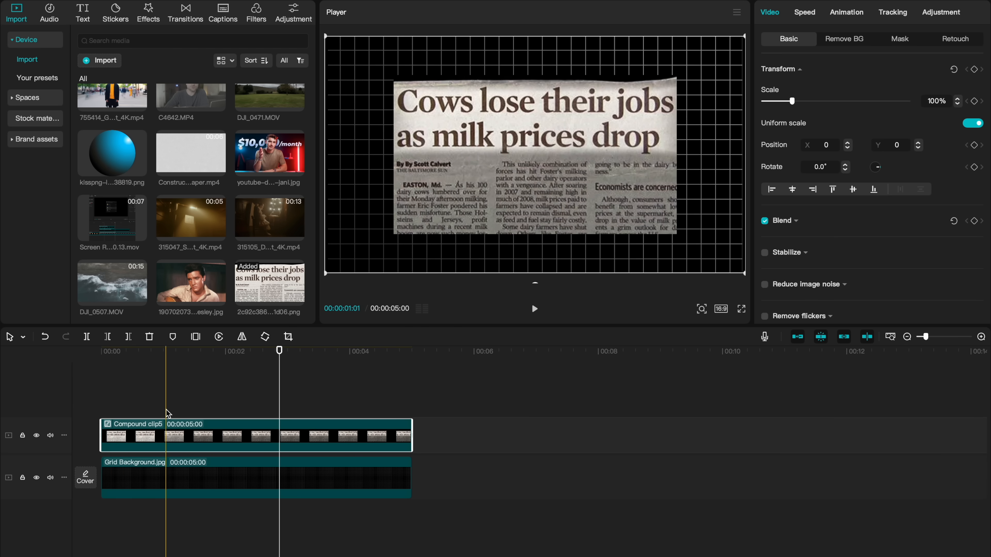
{"action": "left_click", "coordinate": [846, 11]}
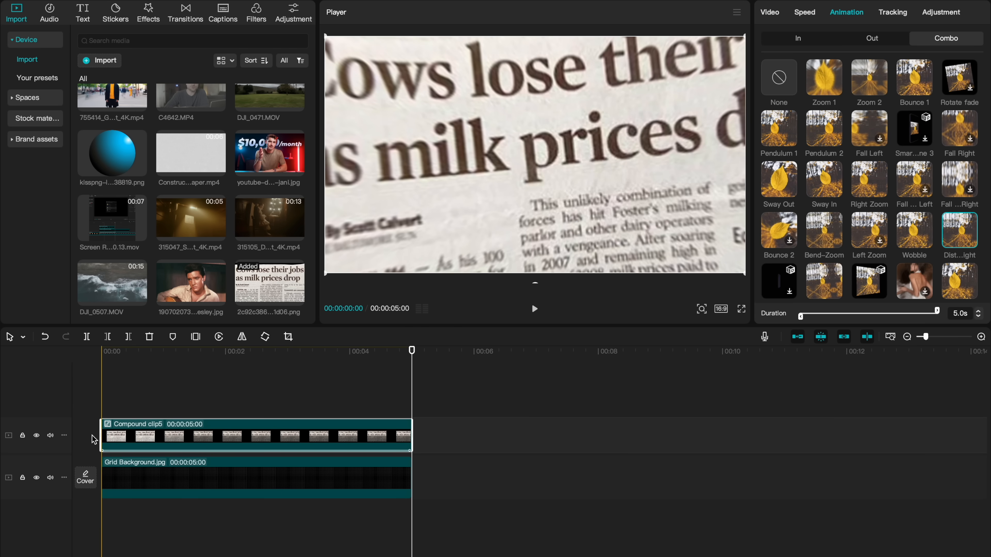
{"action": "left_click", "coordinate": [741, 309]}
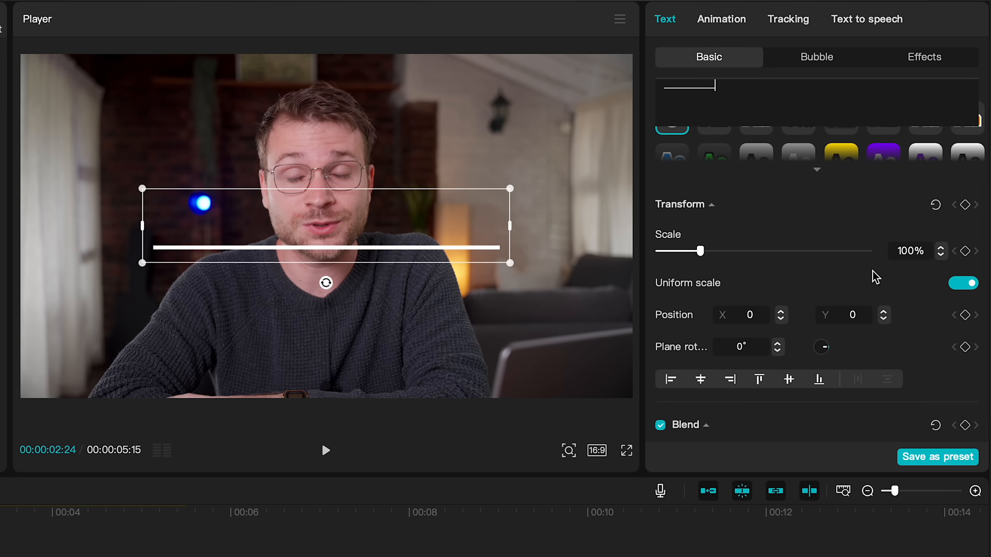
- Stretch the underscore text into a bar across the top with Uniform scale off and colour it red FF0000
{"action": "left_click", "coordinate": [963, 282]}
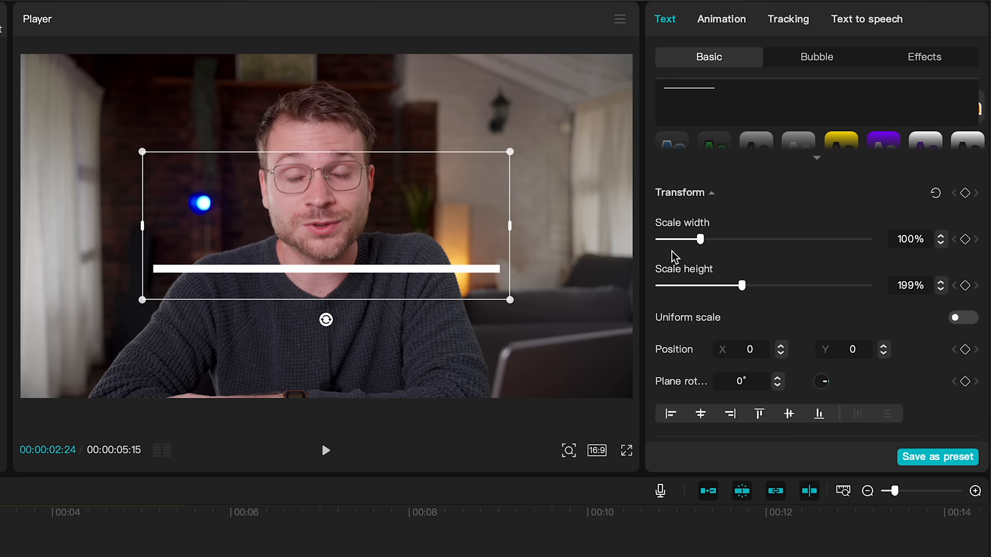
{"action": "mouse_move", "coordinate": [751, 272]}
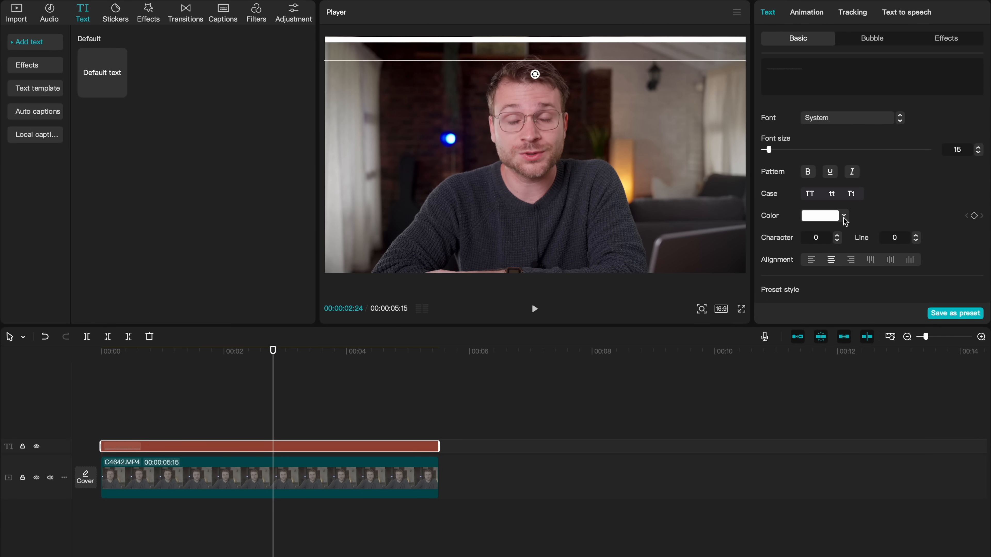
{"action": "left_click", "coordinate": [843, 216]}
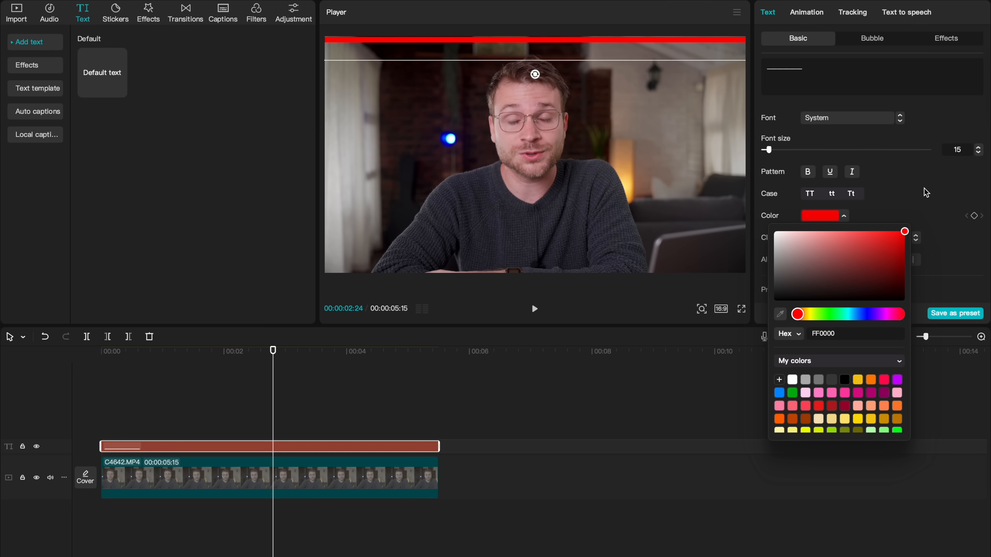
{"action": "left_click", "coordinate": [806, 12]}
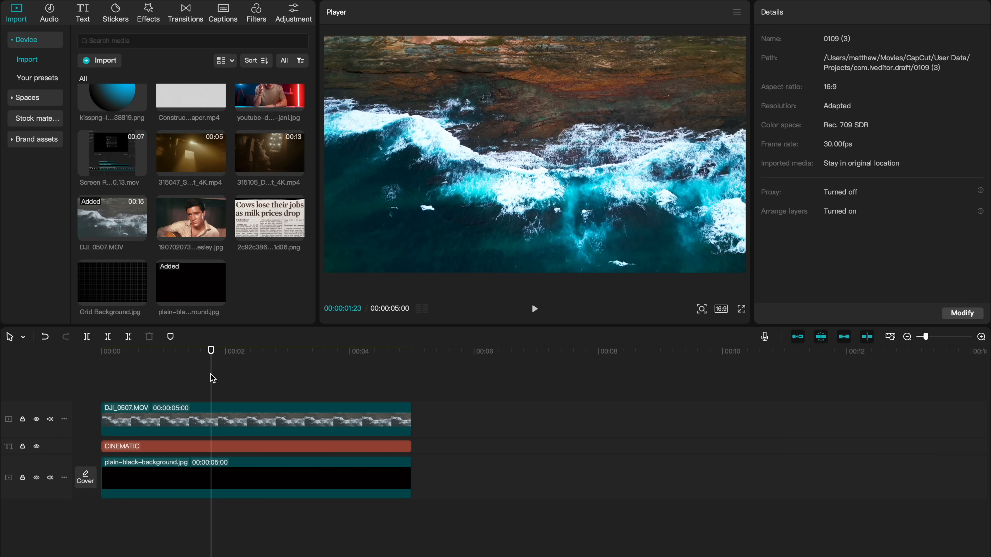
- Blend the ocean clip so it shows only through the CINEMATIC text, then pick an In animation for the text
{"action": "left_click", "coordinate": [255, 446]}
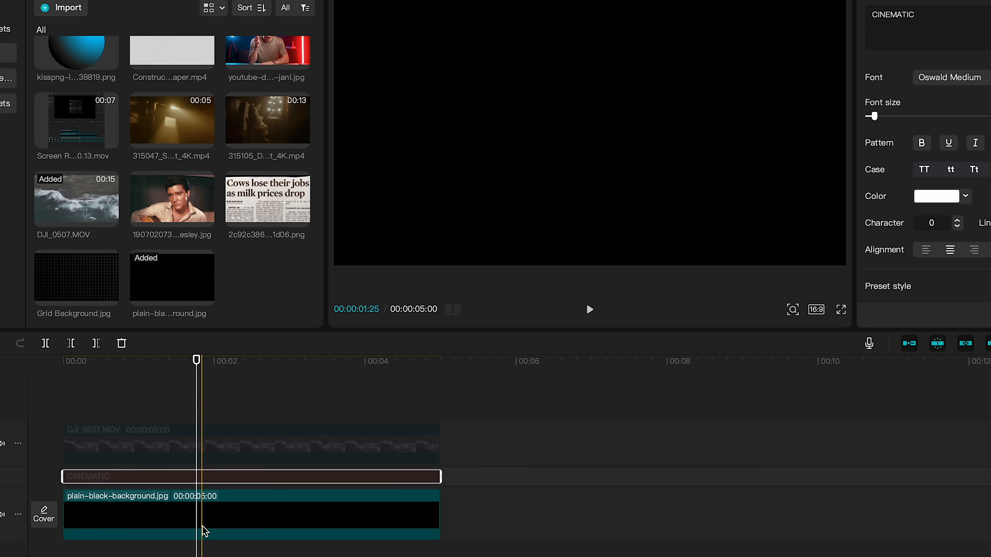
{"action": "mouse_move", "coordinate": [203, 477]}
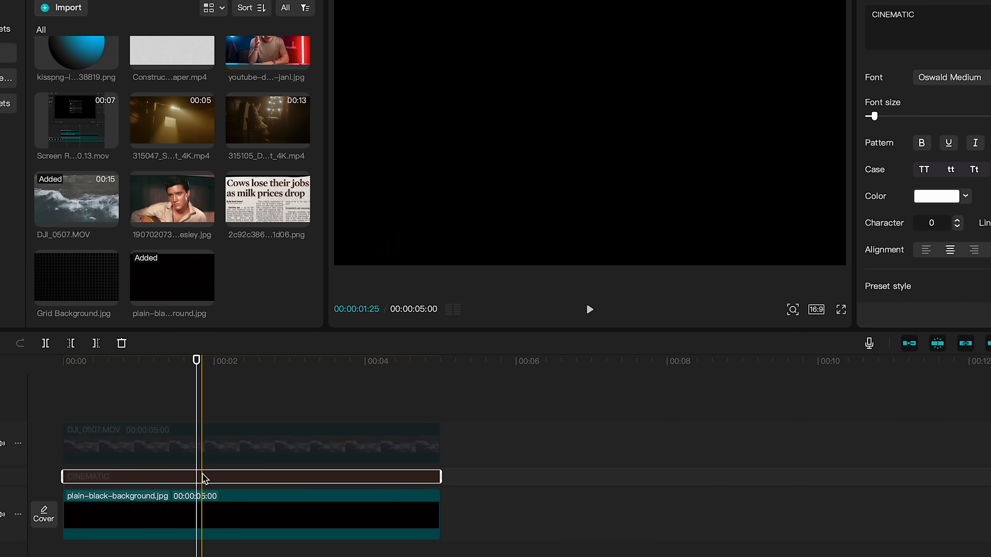
{"action": "left_click", "coordinate": [189, 476]}
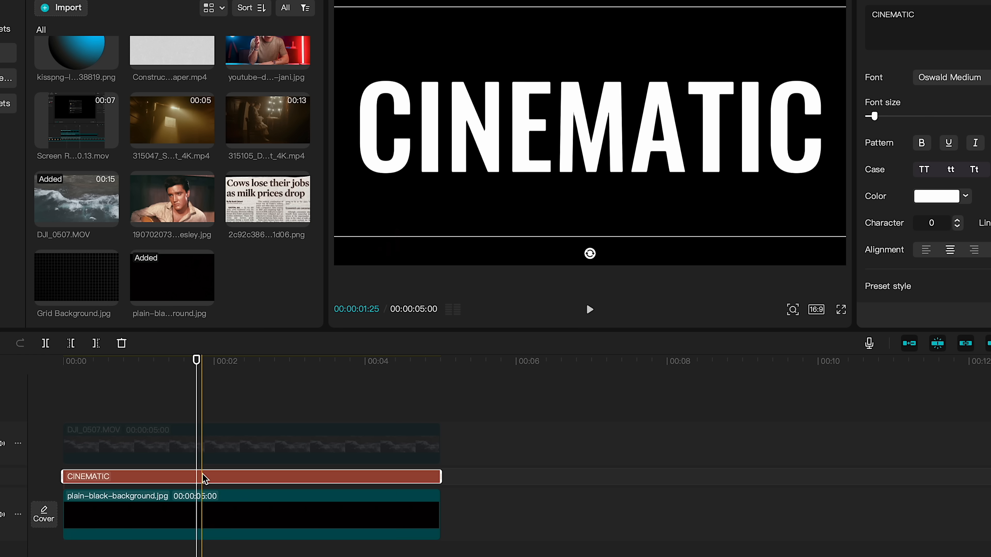
{"action": "mouse_move", "coordinate": [205, 437]}
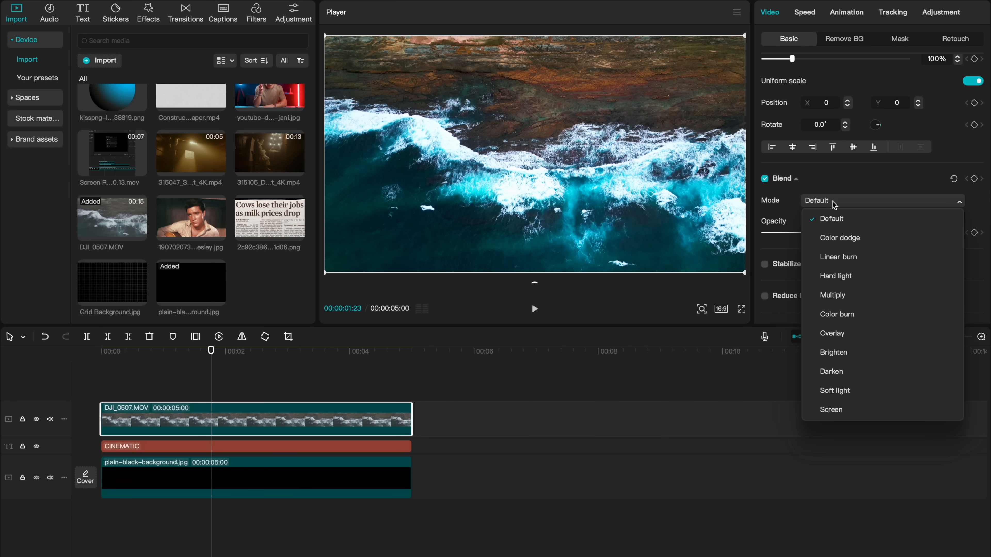
{"action": "left_click", "coordinate": [830, 371]}
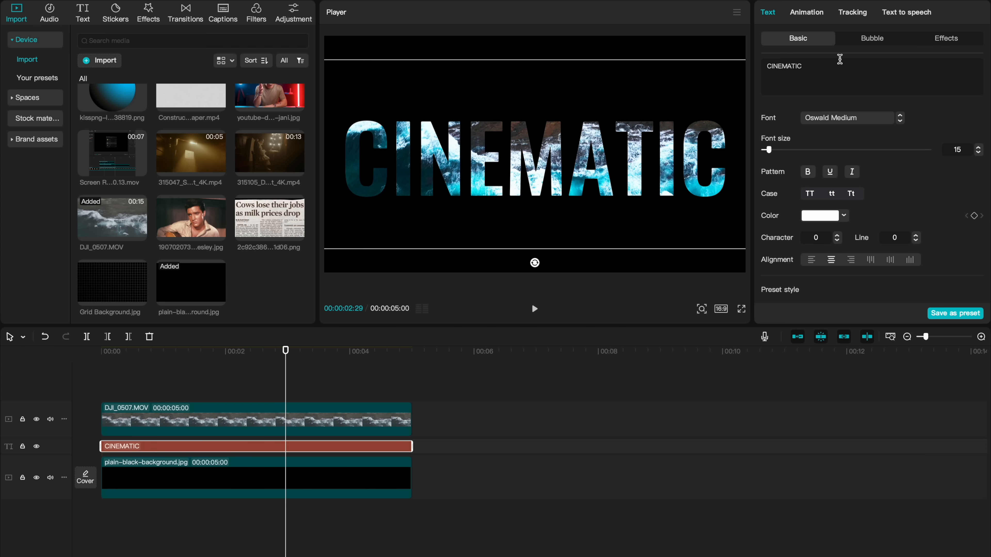
{"action": "left_click", "coordinate": [806, 12]}
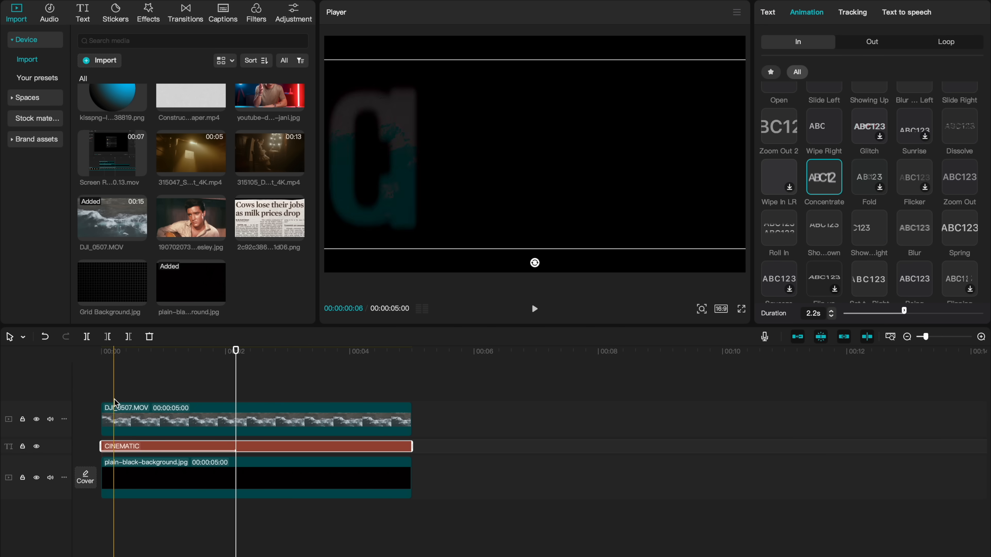